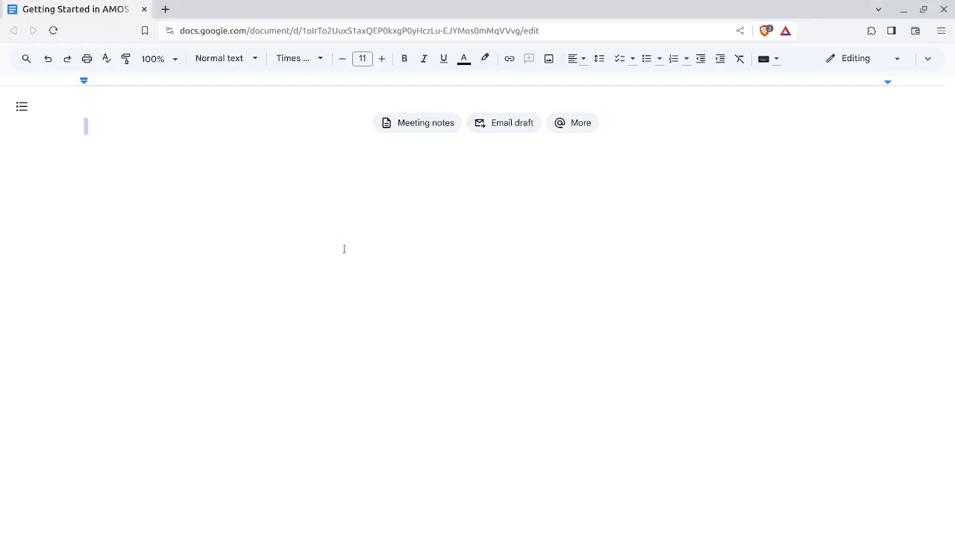
{"action": "mouse_move", "coordinate": [360, 267]}
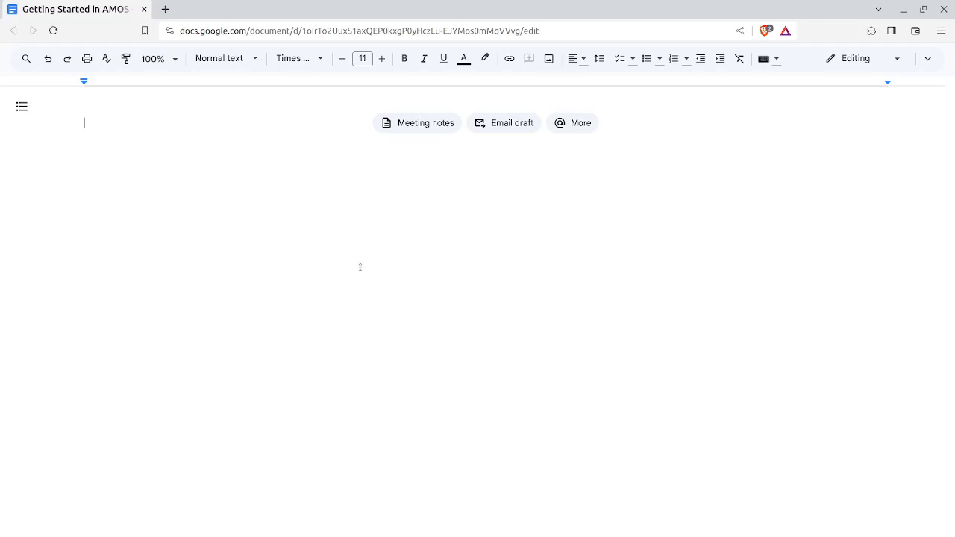
Type 'AI-supported Vacation Planner' and format it as the document title.
{"action": "type", "text": "AI-"}
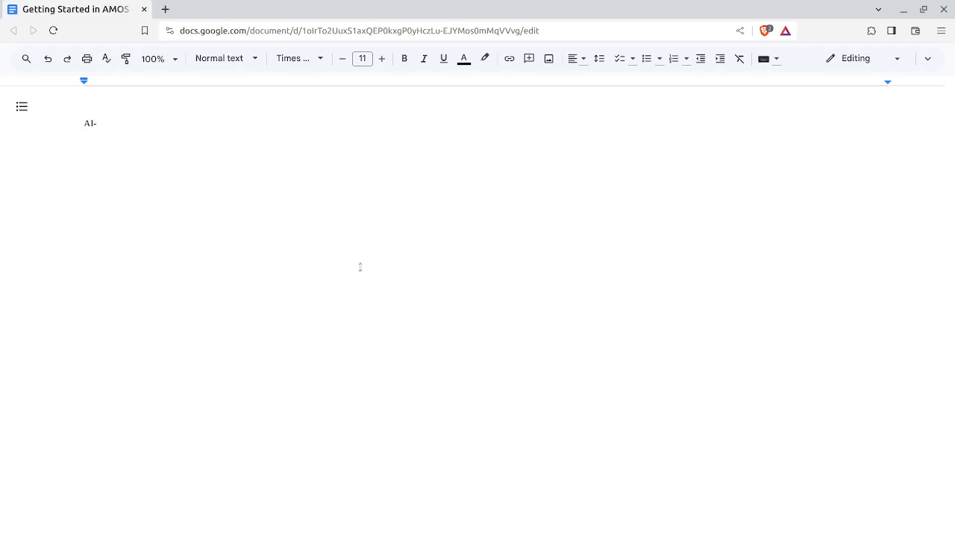
{"action": "type", "text": "supported V"}
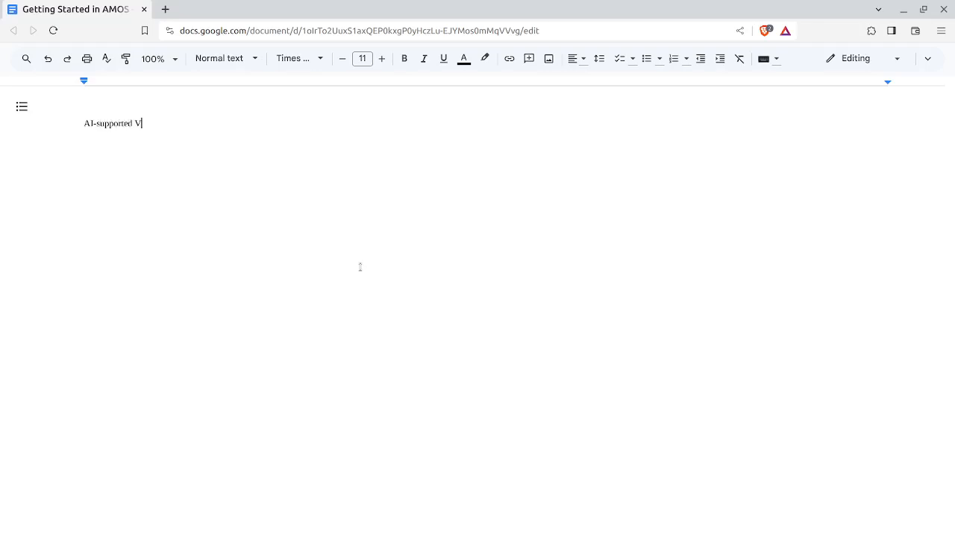
{"action": "type", "text": "acation Planner"}
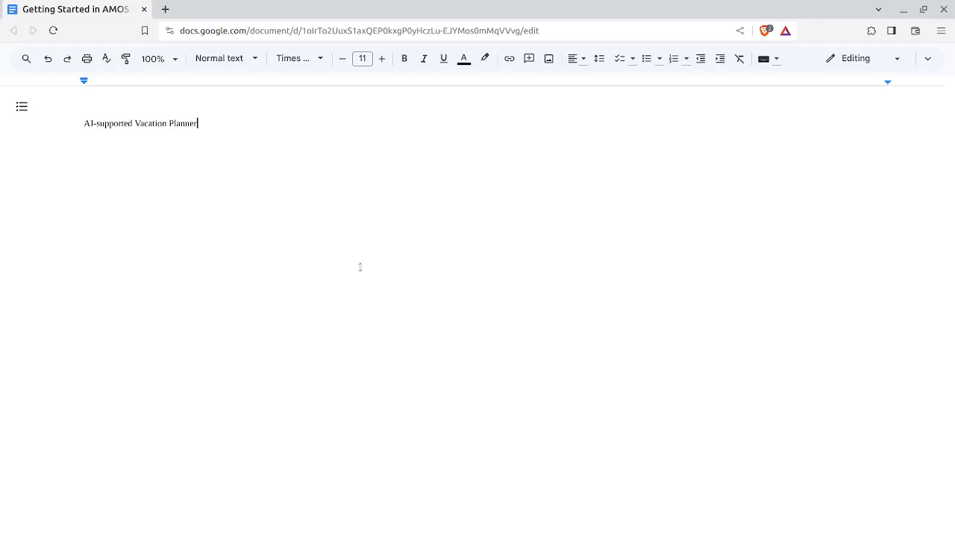
{"action": "left_click", "coordinate": [218, 58]}
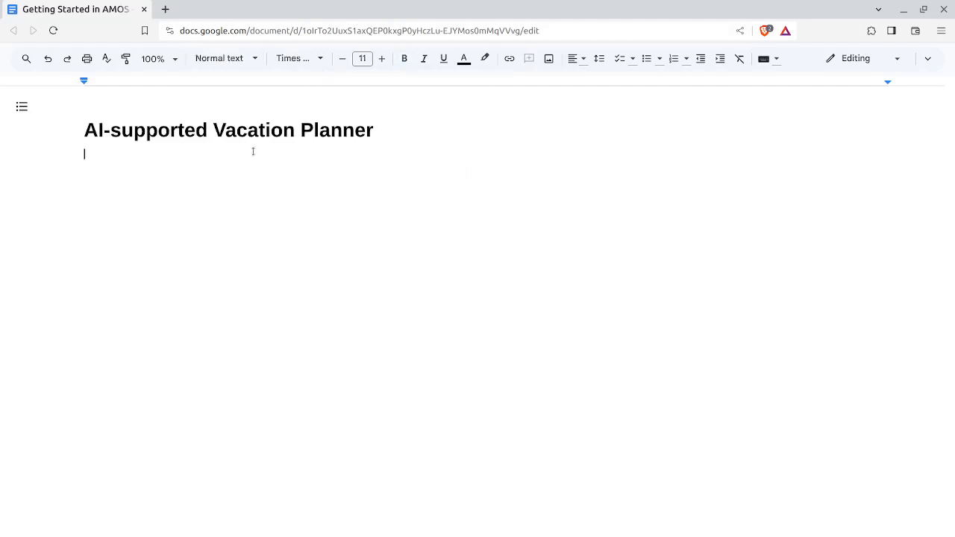
Add the 'Vision' heading and a sentence about a chat AI that helps plan a vacation schedule.
{"action": "type", "text": "Vision"}
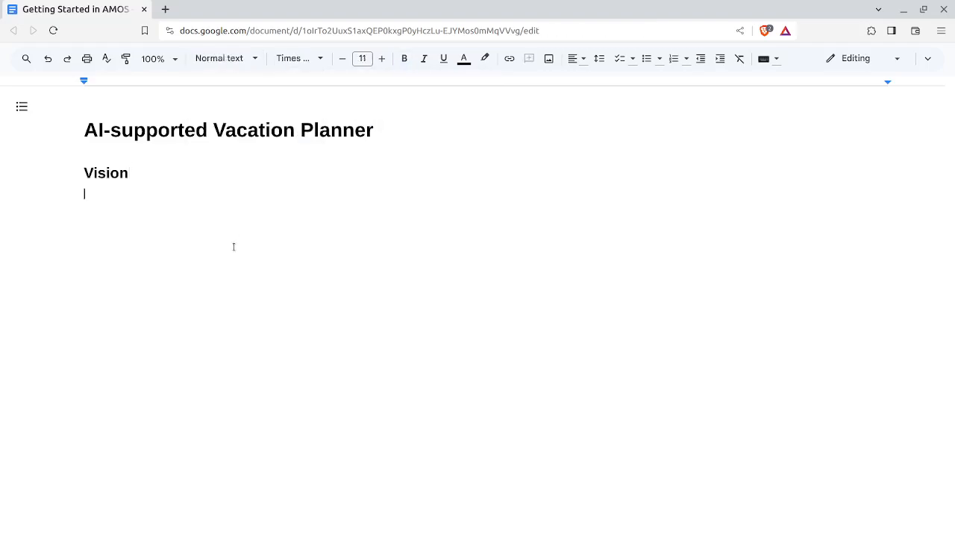
{"action": "type", "text": "A chat AI"}
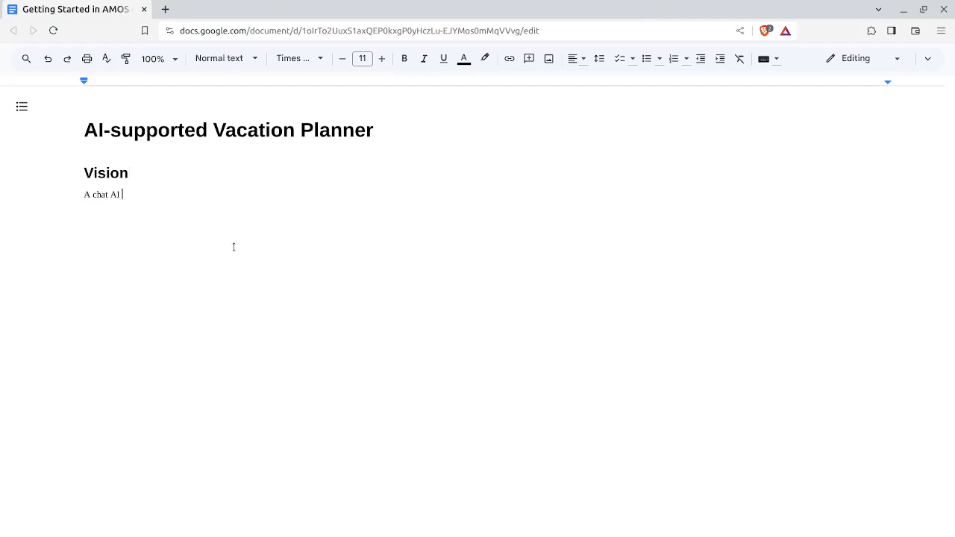
{"action": "type", "text": "that"}
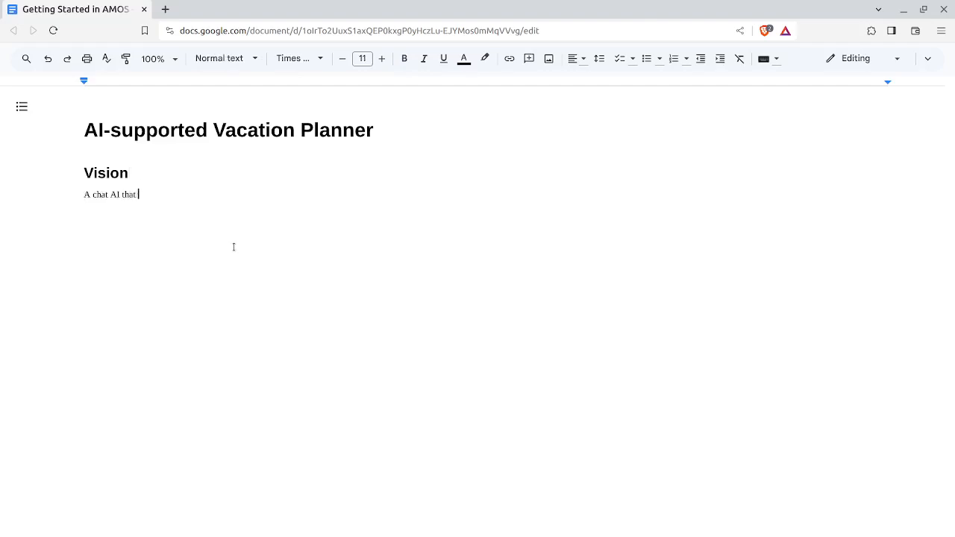
{"action": "type", "text": "helps a user plan their va"}
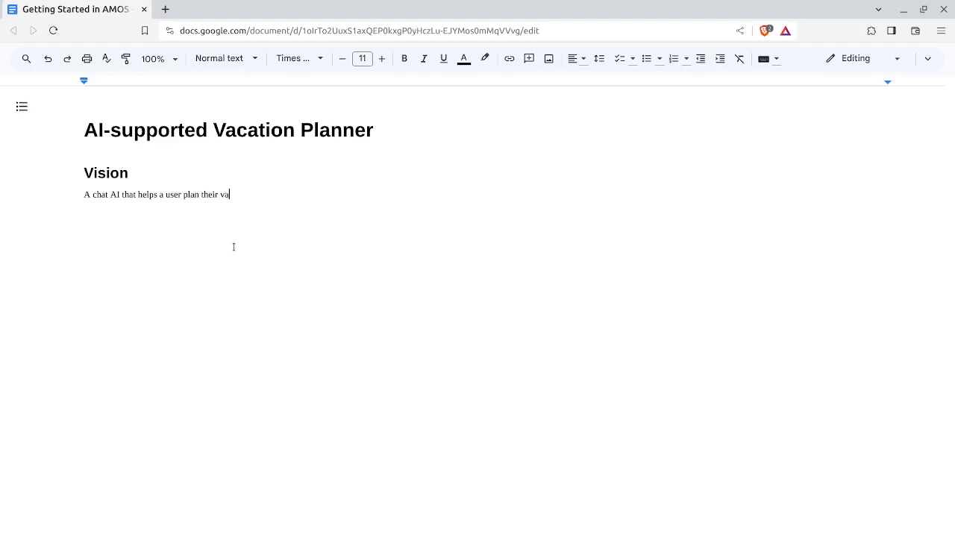
{"action": "type", "text": "cation schedule"}
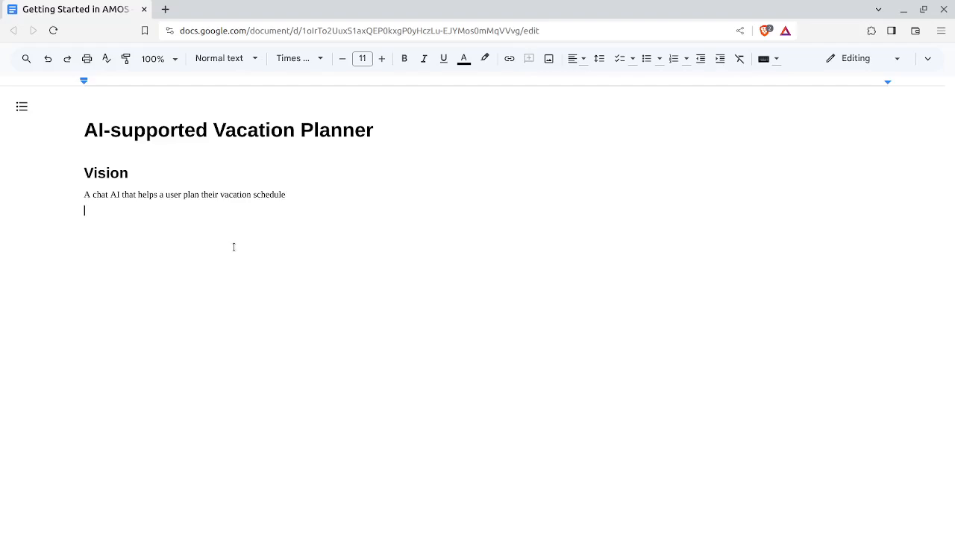
{"action": "type", "text": "R"}
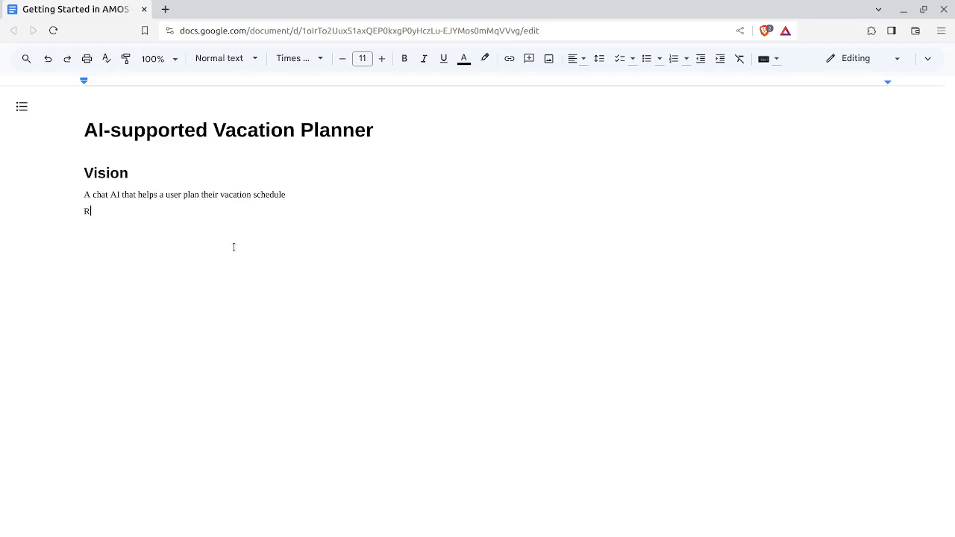
Finish typing 'Requirements' and style it as Heading 1 like 'Vision'.
{"action": "type", "text": "equireme"}
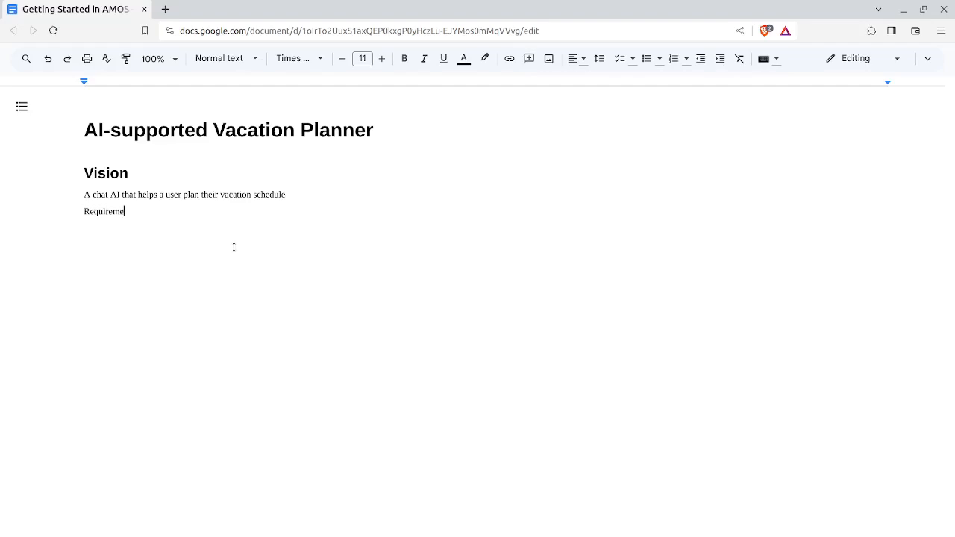
{"action": "left_click", "coordinate": [219, 59]}
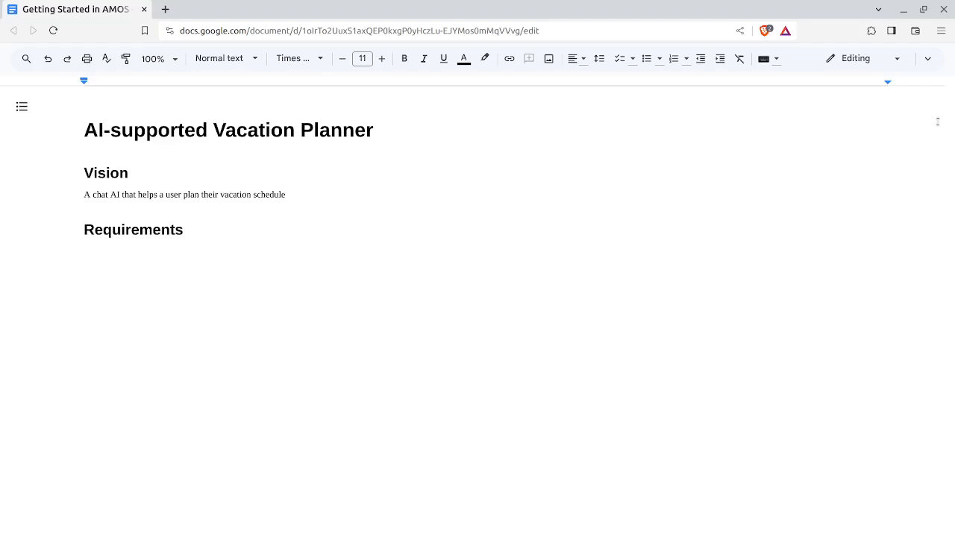
{"action": "mouse_move", "coordinate": [650, 58]}
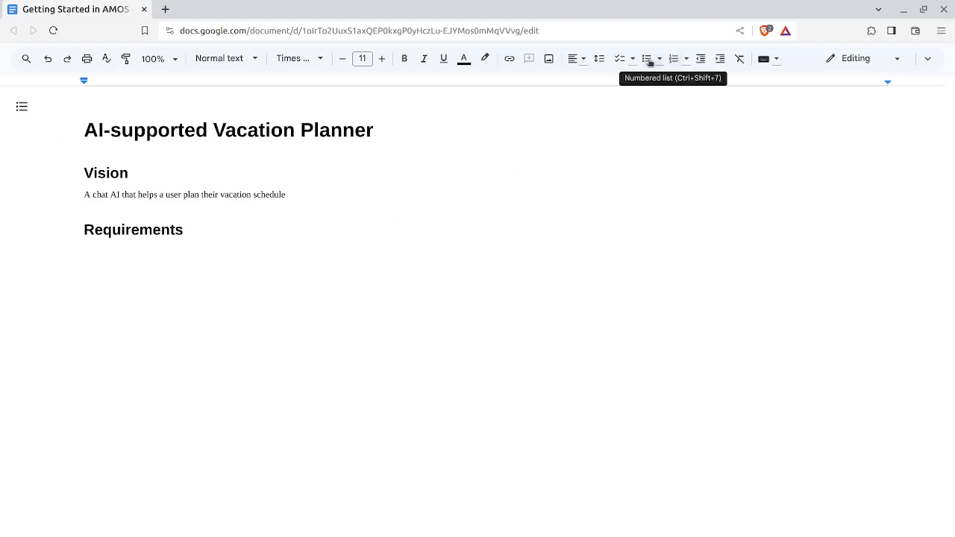
Bullet 'Review AI model needs' with nested 'Select an open source model', then begin a new bullet.
{"action": "left_click", "coordinate": [647, 58]}
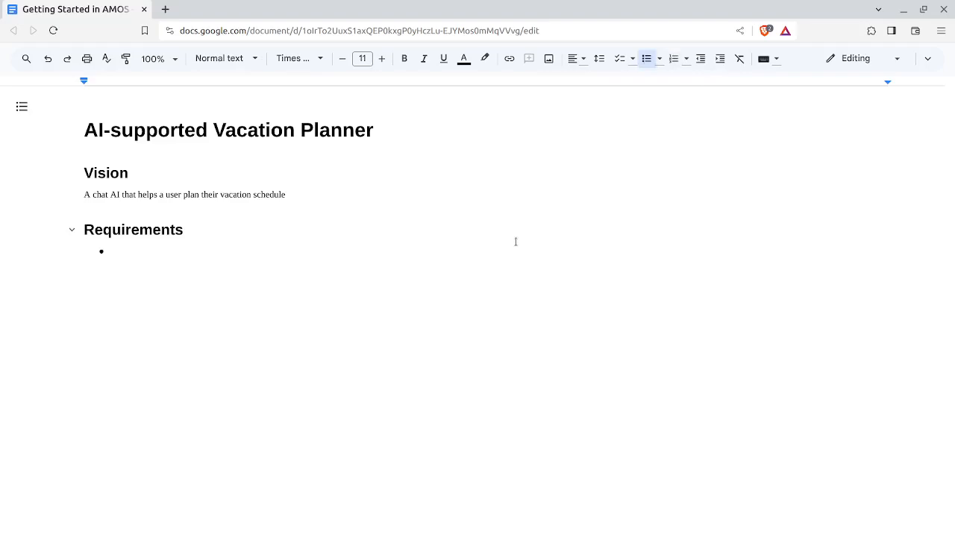
{"action": "type", "text": "Review"}
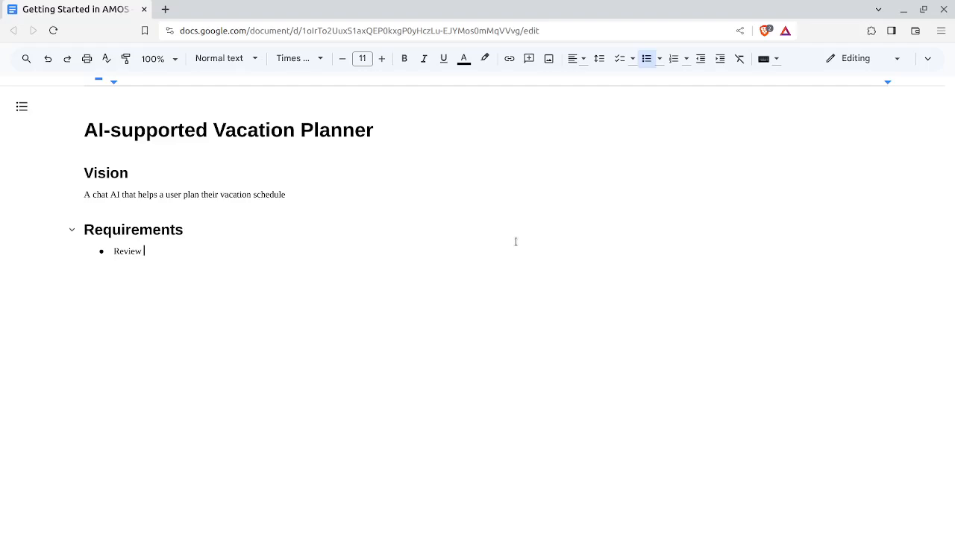
{"action": "type", "text": "AI model ne"}
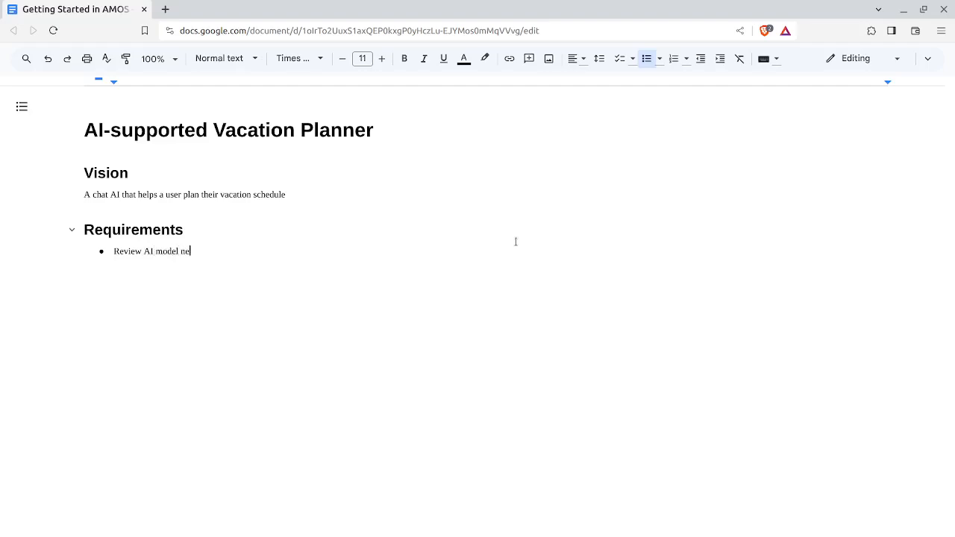
{"action": "key", "text": "enter"}
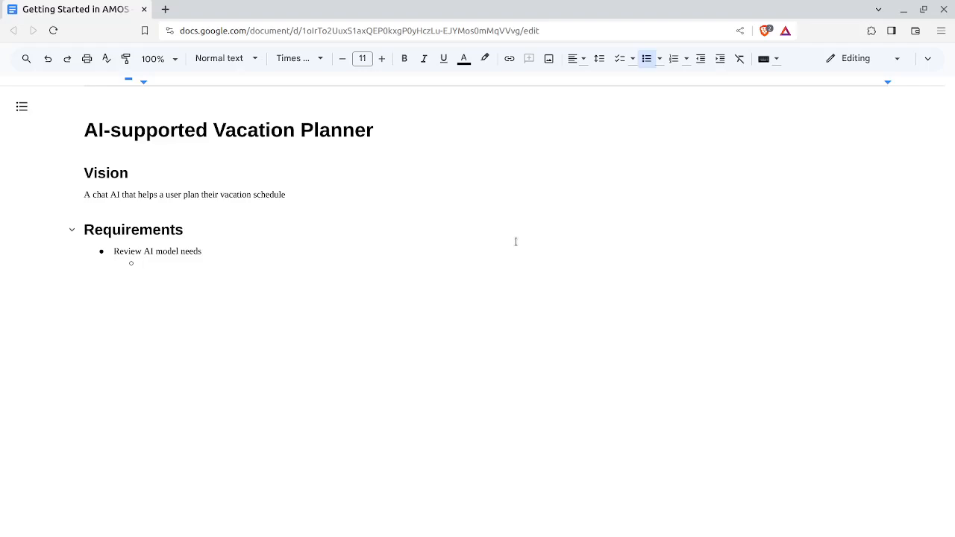
{"action": "type", "text": "Select"}
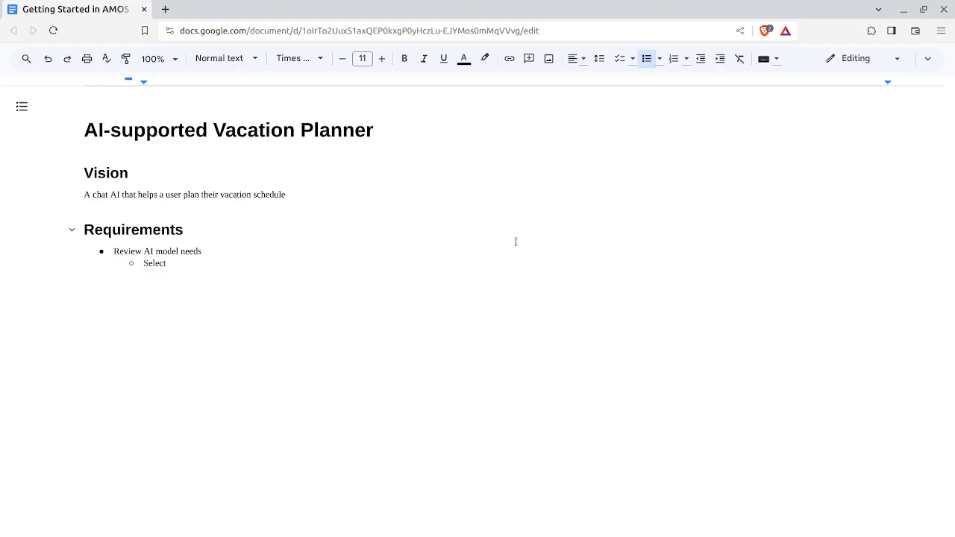
{"action": "type", "text": "an open s"}
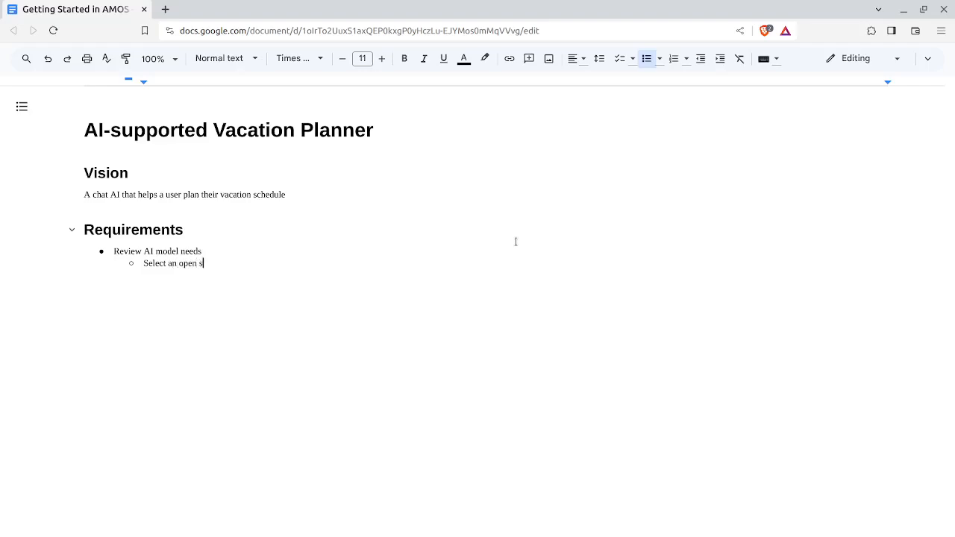
{"action": "type", "text": "ource model"}
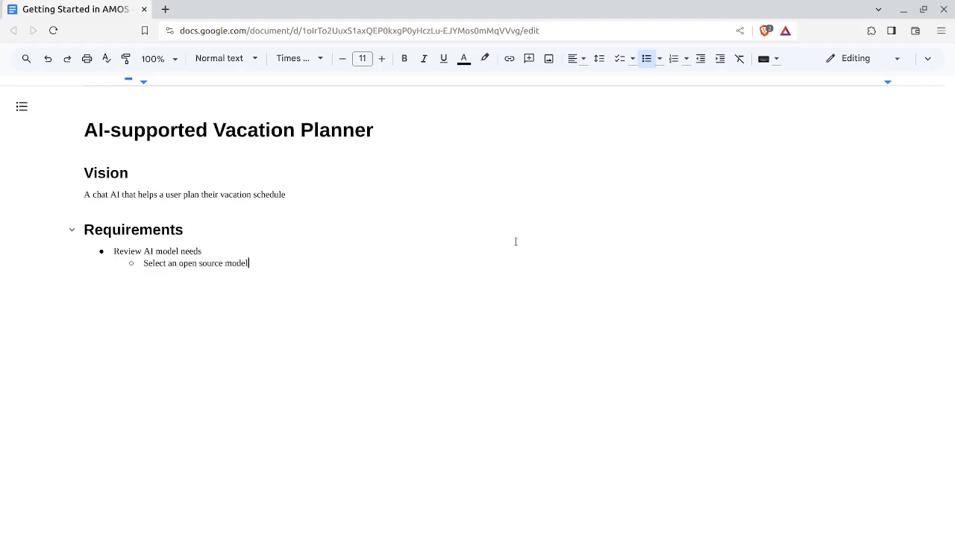
{"action": "key", "text": "Enter"}
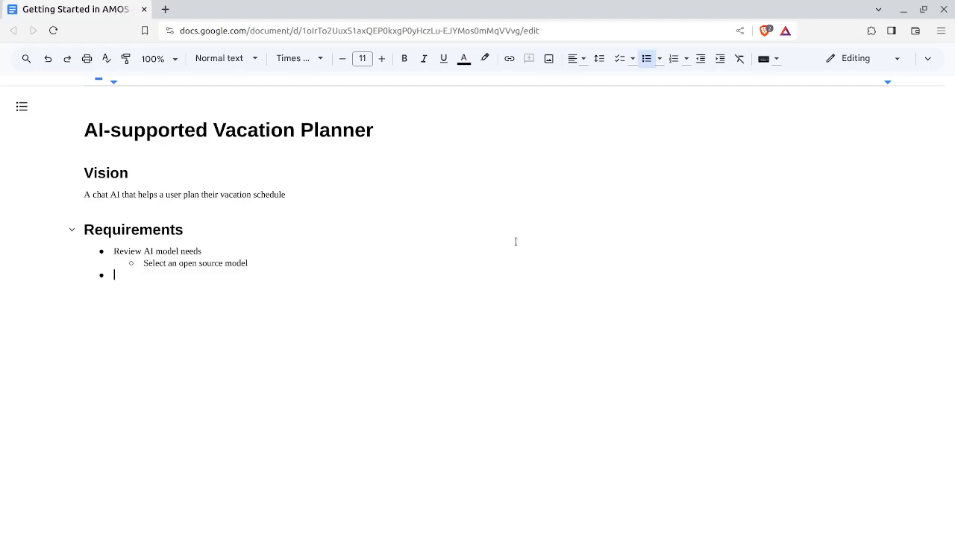
Add the bullet 'Review model training needs' and start an indented sub-point below it.
{"action": "type", "text": "Review"}
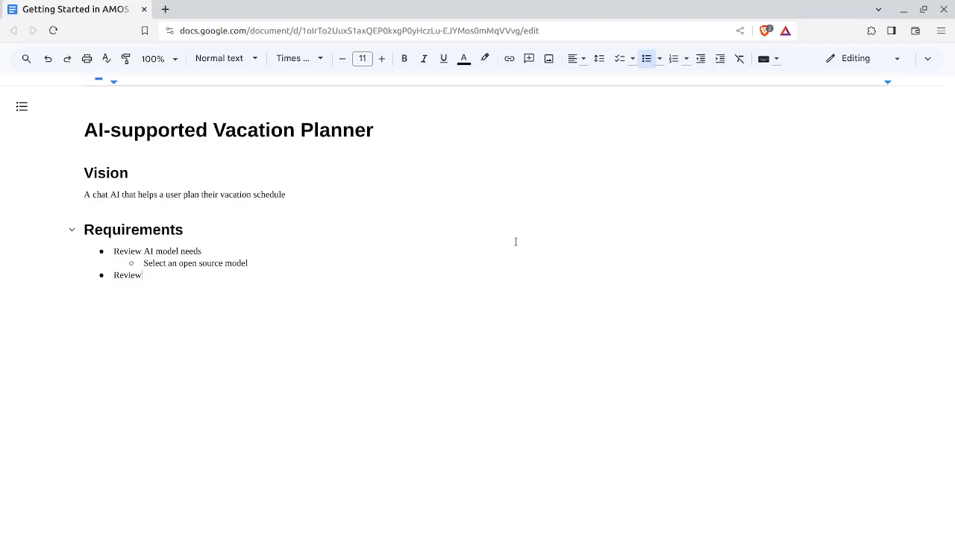
{"action": "type", "text": "mod"}
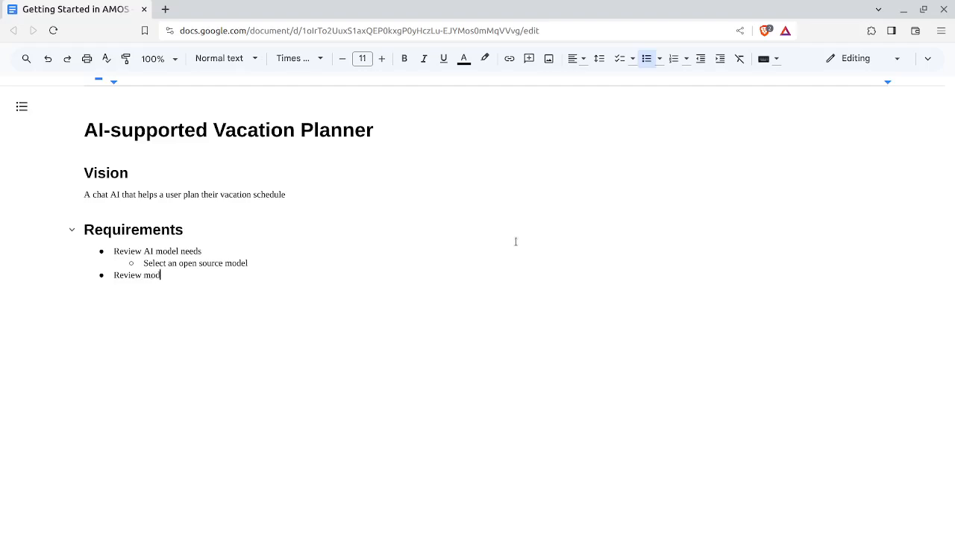
{"action": "type", "text": "el training needs"}
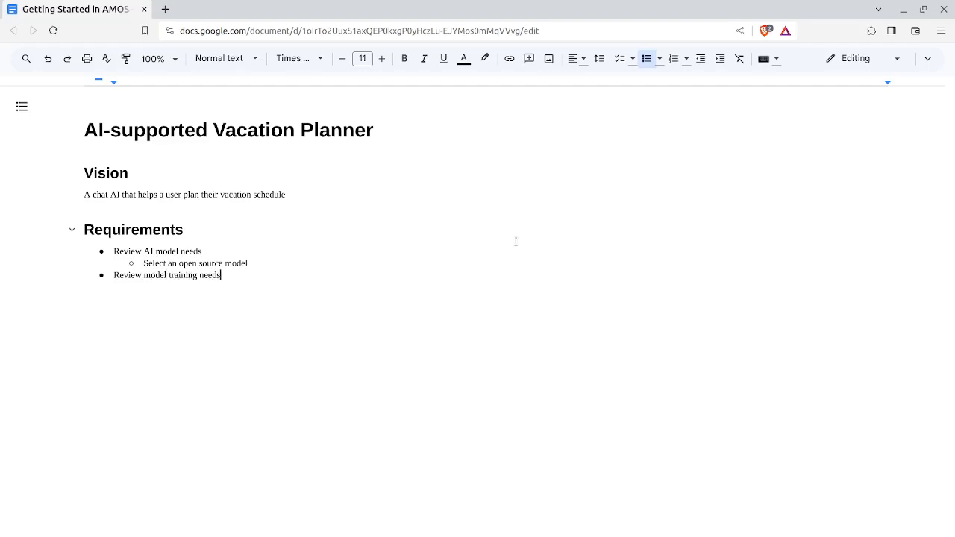
{"action": "key", "text": "Enter"}
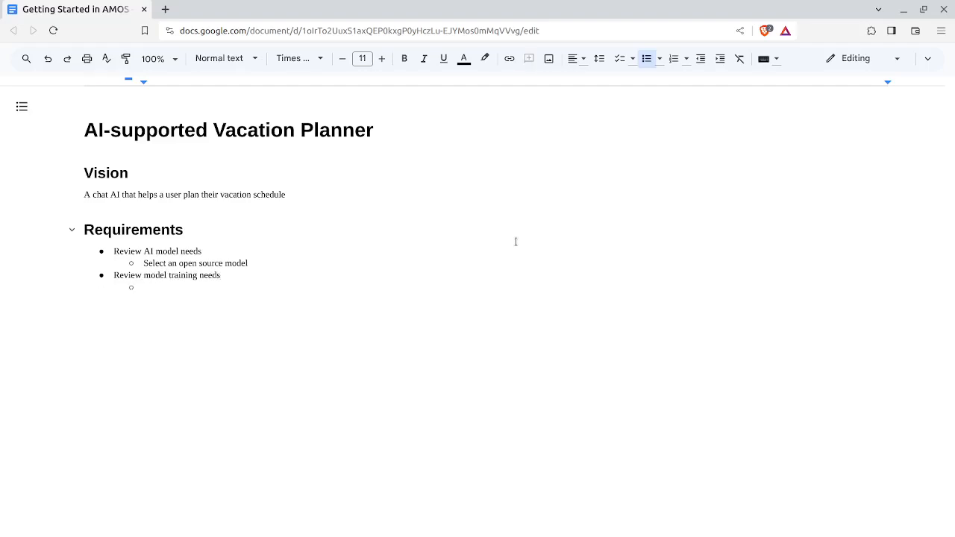
{"action": "mouse_move", "coordinate": [534, 232]}
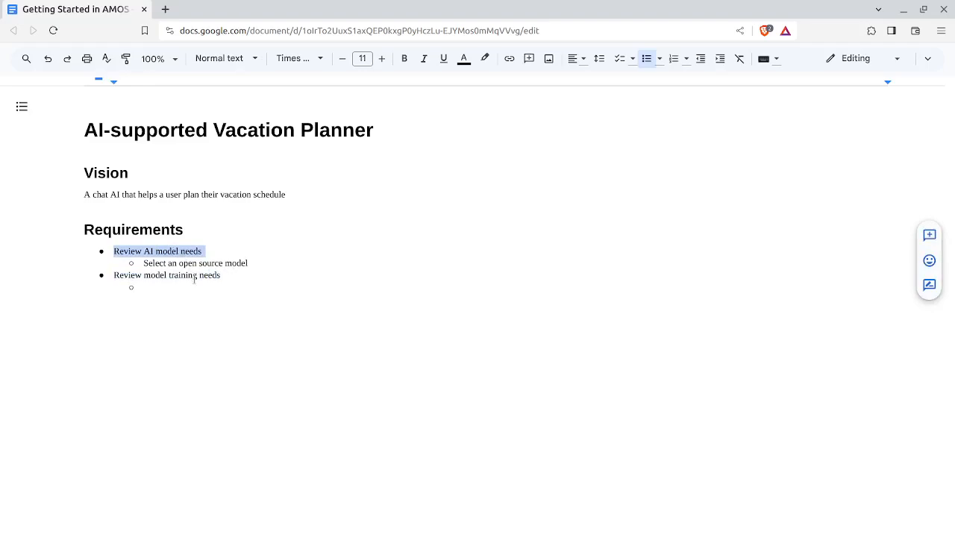
Add sub-points 'Identify the needed training data' and 'Curate training data', then start a top-level bullet.
{"action": "left_click", "coordinate": [149, 288]}
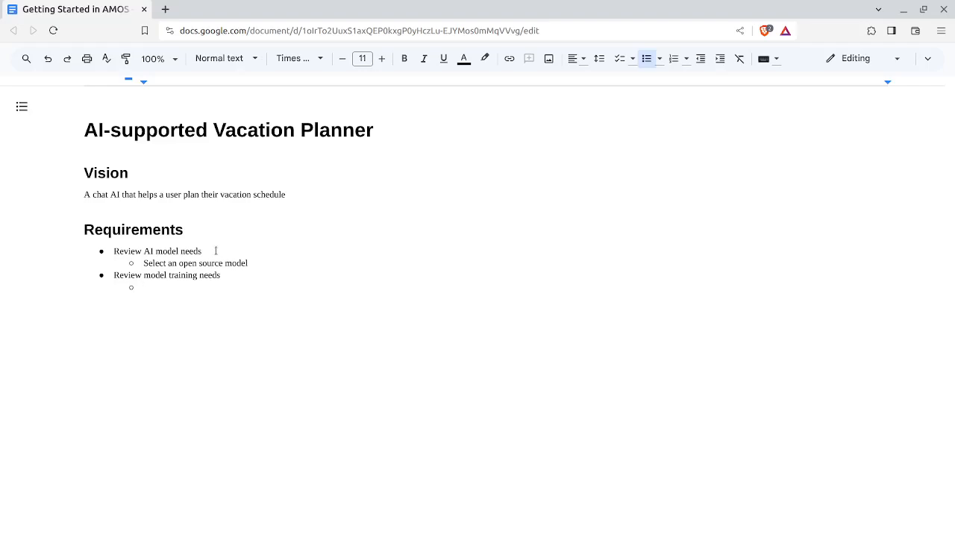
{"action": "type", "text": "In"}
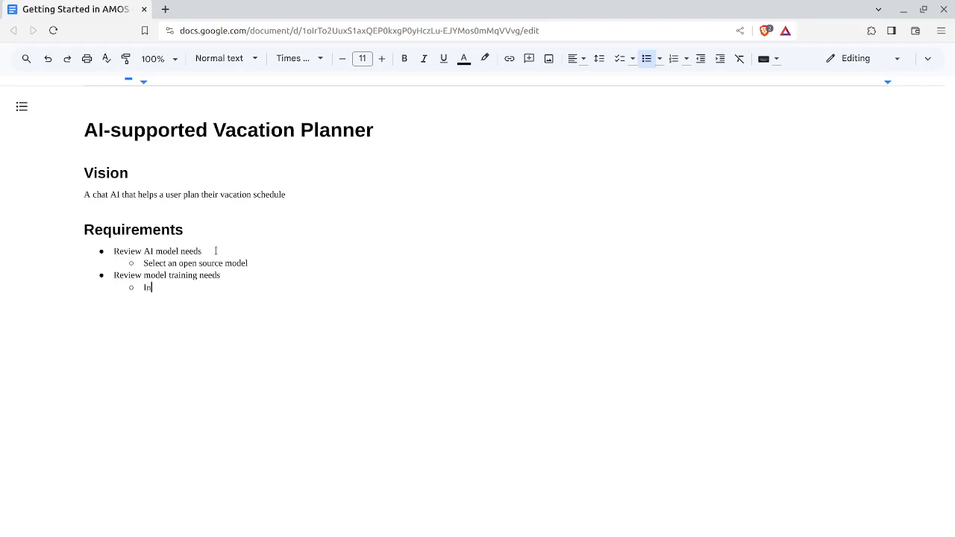
{"action": "type", "text": "dentify the needed t"}
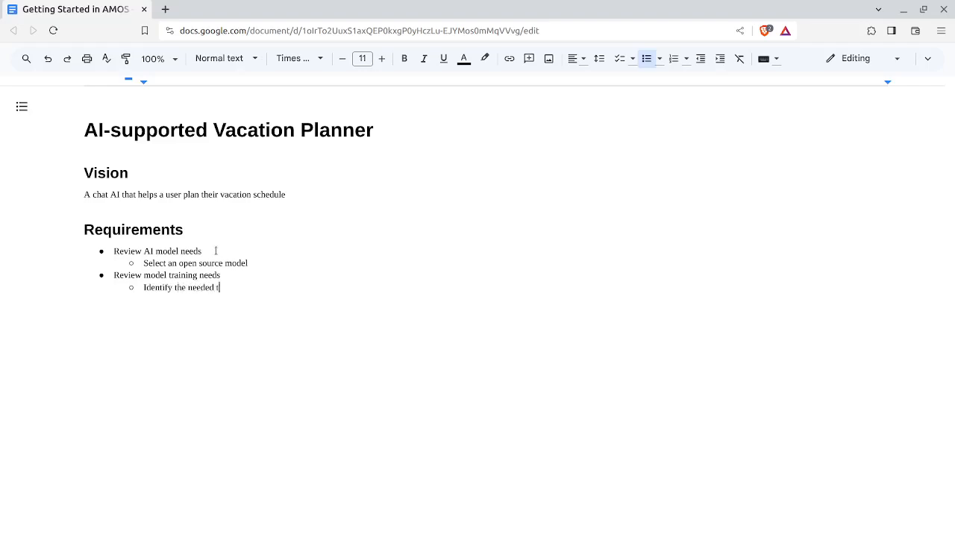
{"action": "type", "text": "raining data"}
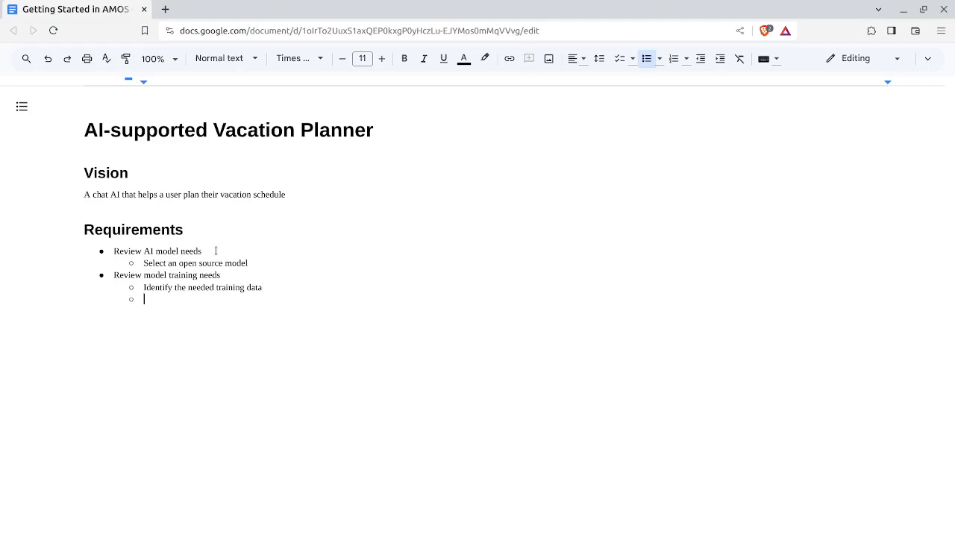
{"action": "type", "text": "Curate"}
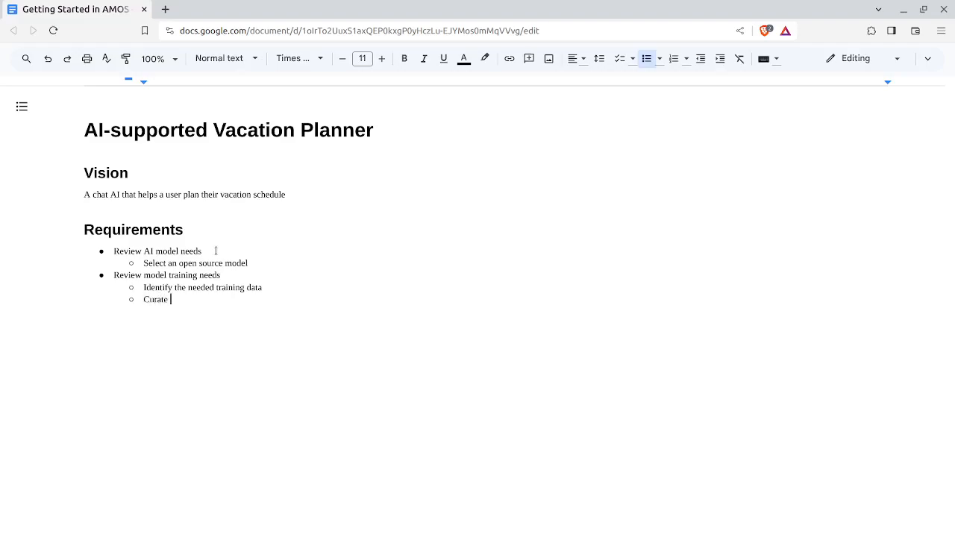
{"action": "type", "text": "training"}
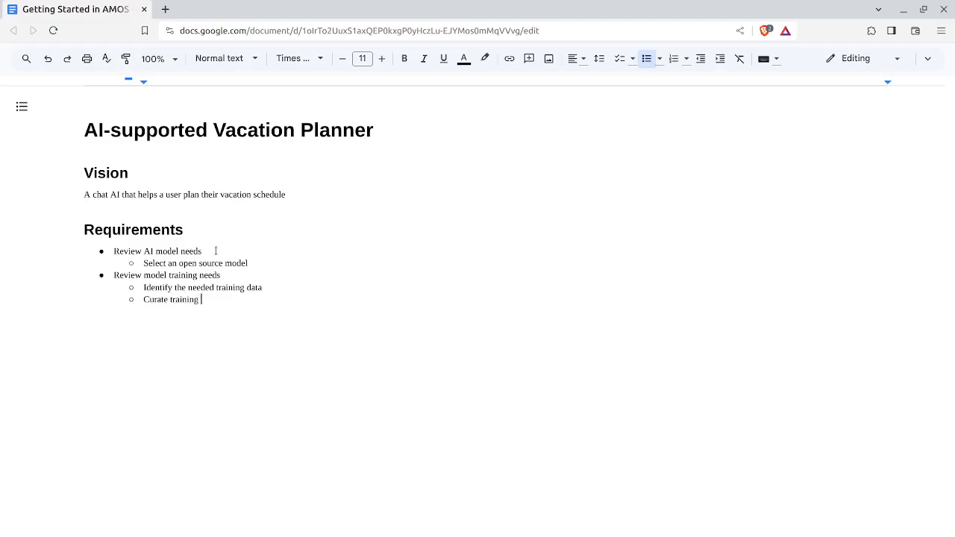
{"action": "type", "text": "data"}
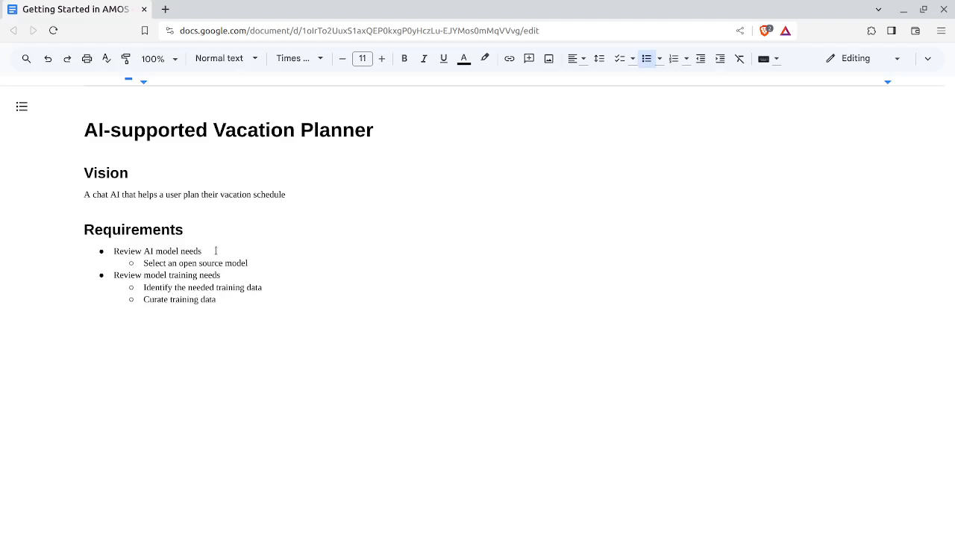
{"action": "key", "text": "Enter"}
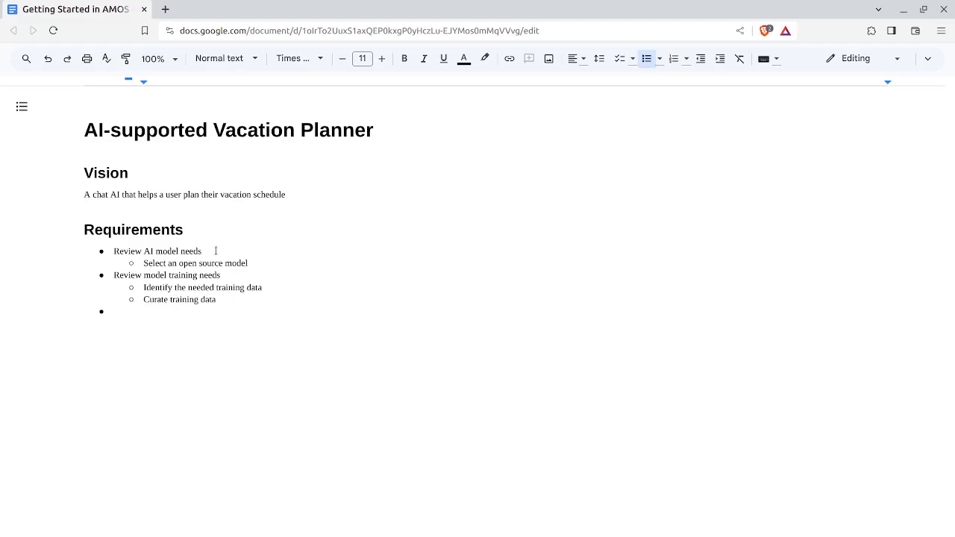
Add bullet 'Provide model as a service' with sub-point 'Package the model in a container image'.
{"action": "type", "text": "Provide model"}
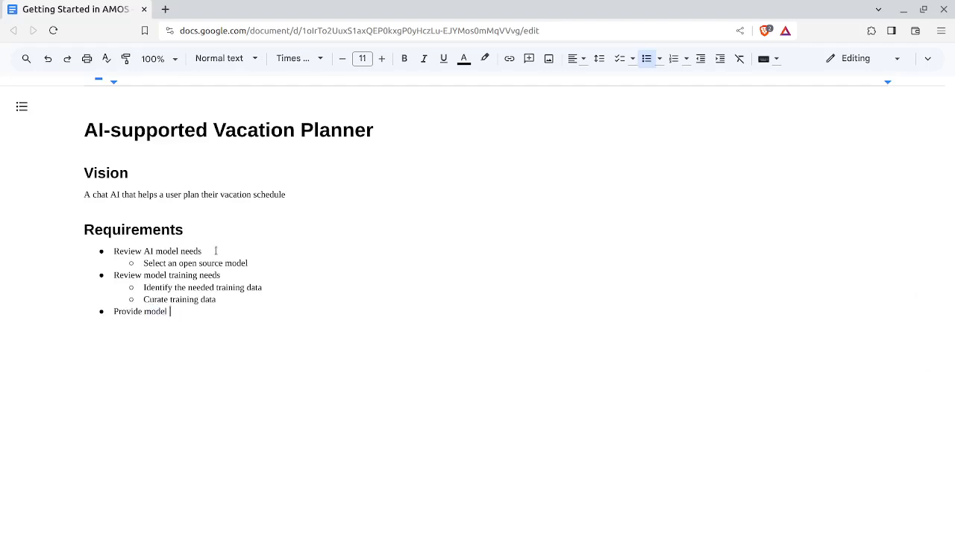
{"action": "type", "text": "as a service"}
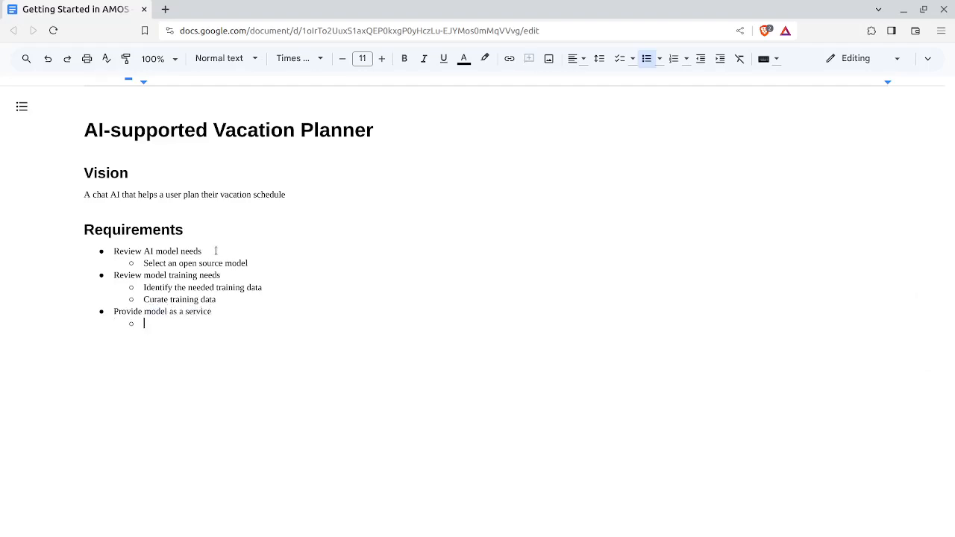
{"action": "type", "text": "Package the"}
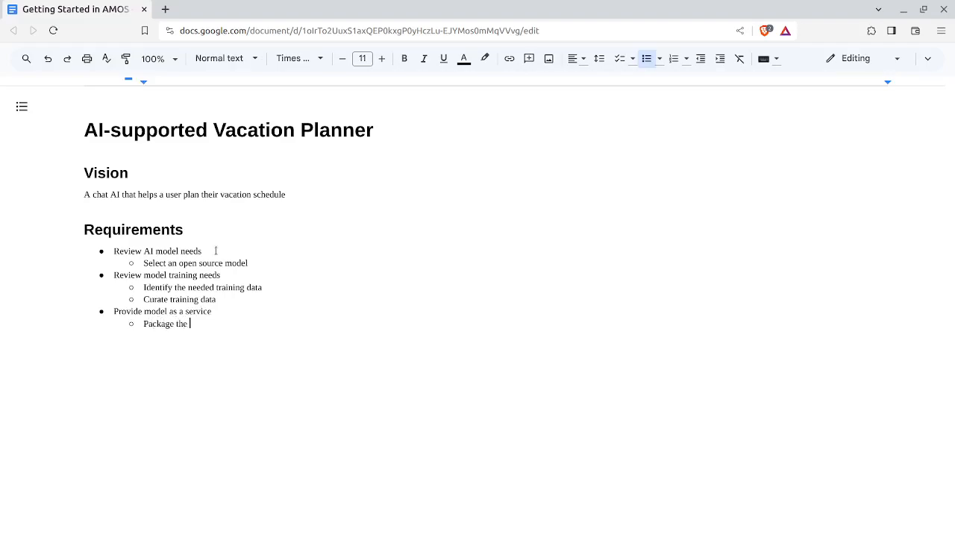
{"action": "type", "text": "model in a container image"}
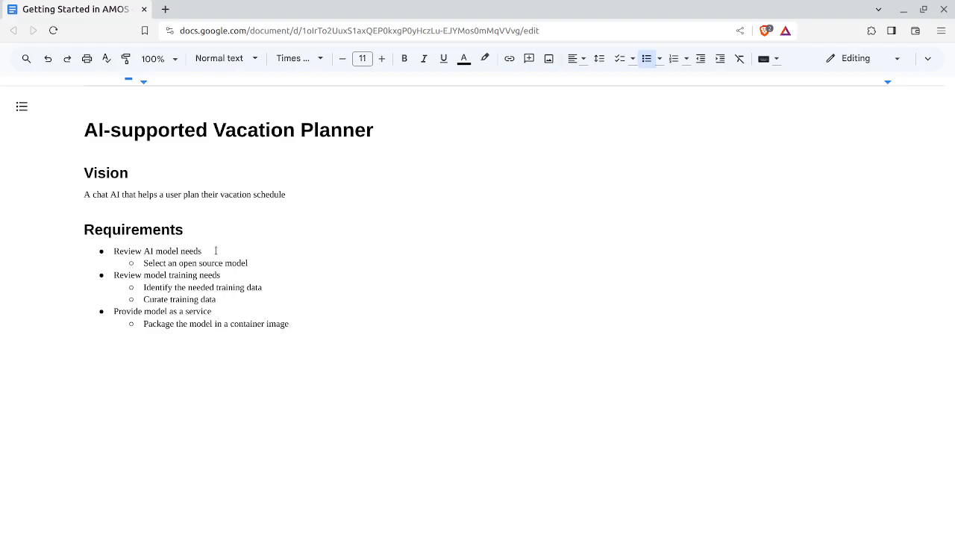
{"action": "key", "text": "enter"}
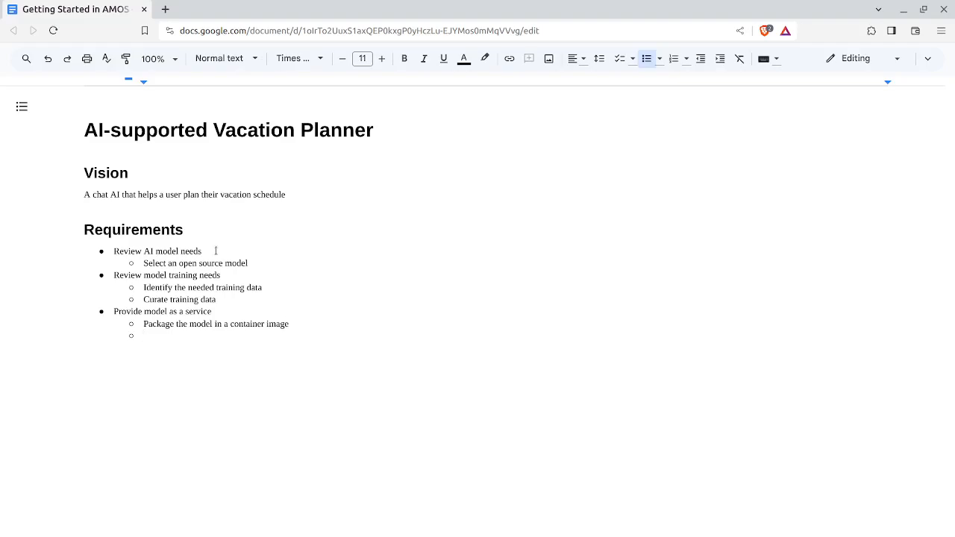
Add sub-points providing functions to train the model, ask questions, and retrain the model.
{"action": "type", "text": "Provide a function"}
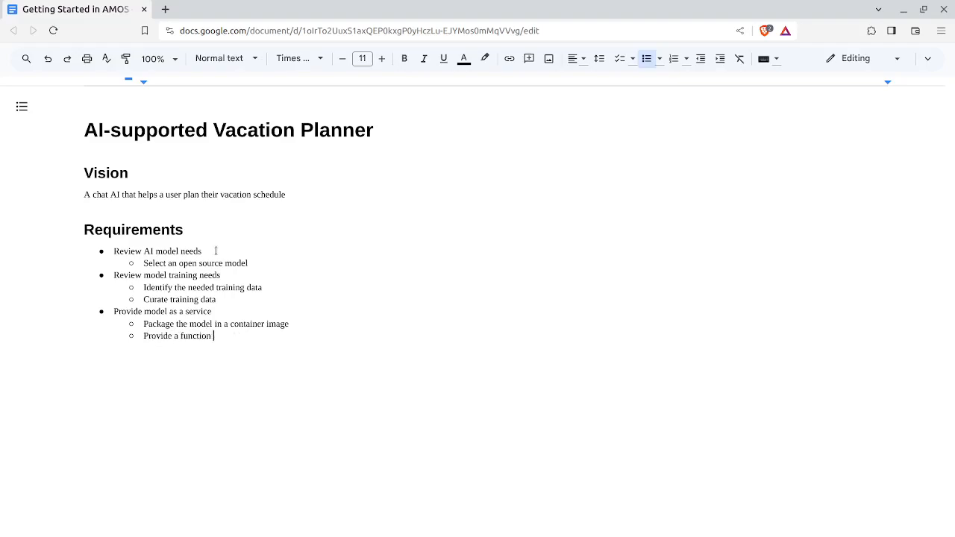
{"action": "type", "text": "to train the mdo"}
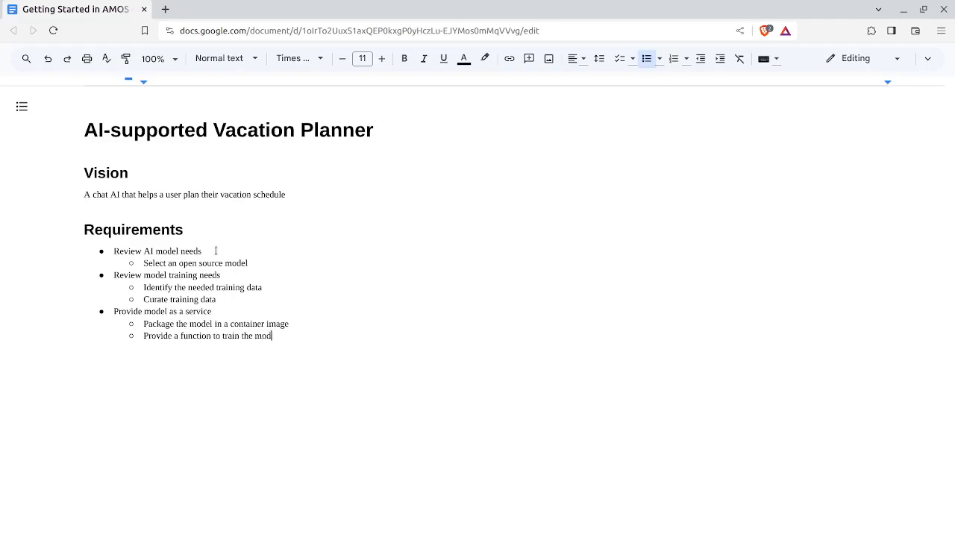
{"action": "type", "text": "el"}
{"action": "type", "text": "Provide a function to ask"}
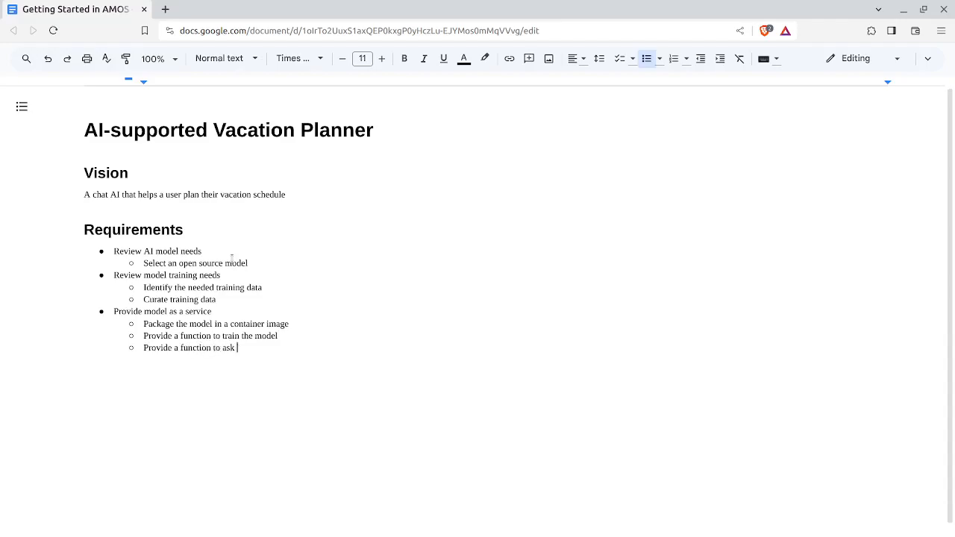
{"action": "type", "text": "questions"}
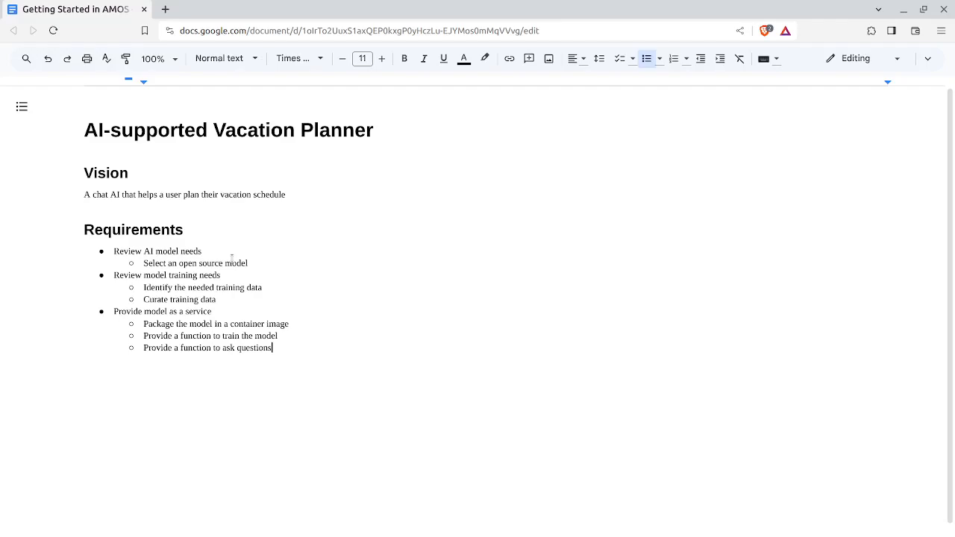
{"action": "type", "text": "Provide"}
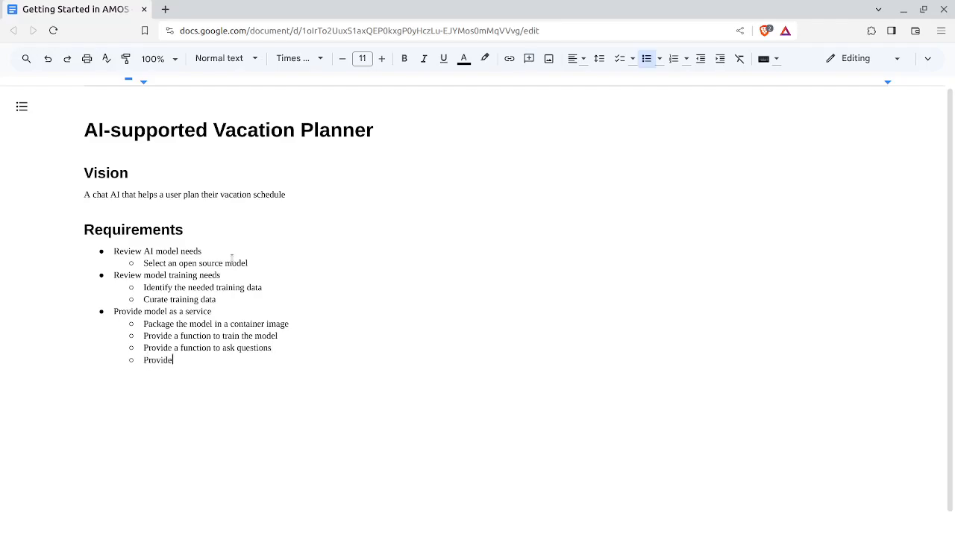
{"action": "type", "text": "a function to retu"}
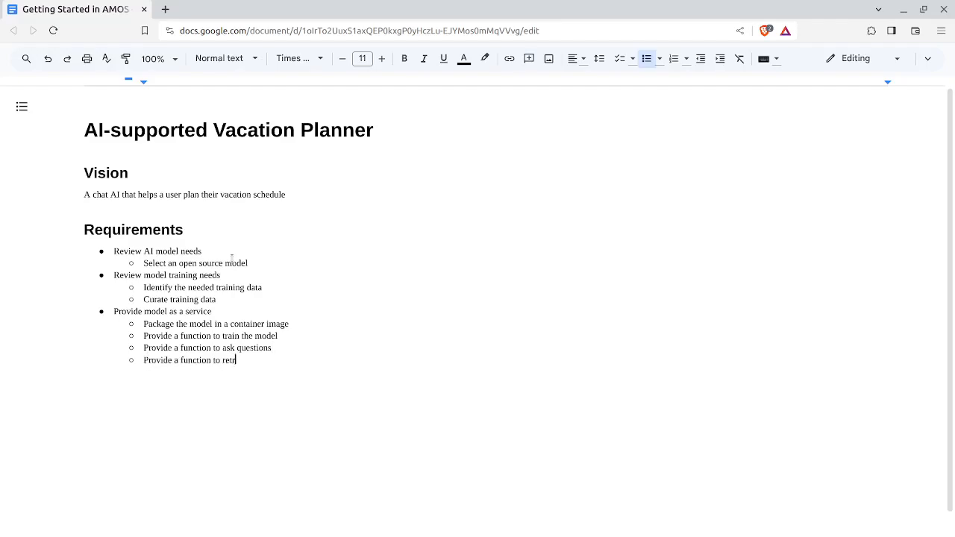
{"action": "type", "text": "rain the model"}
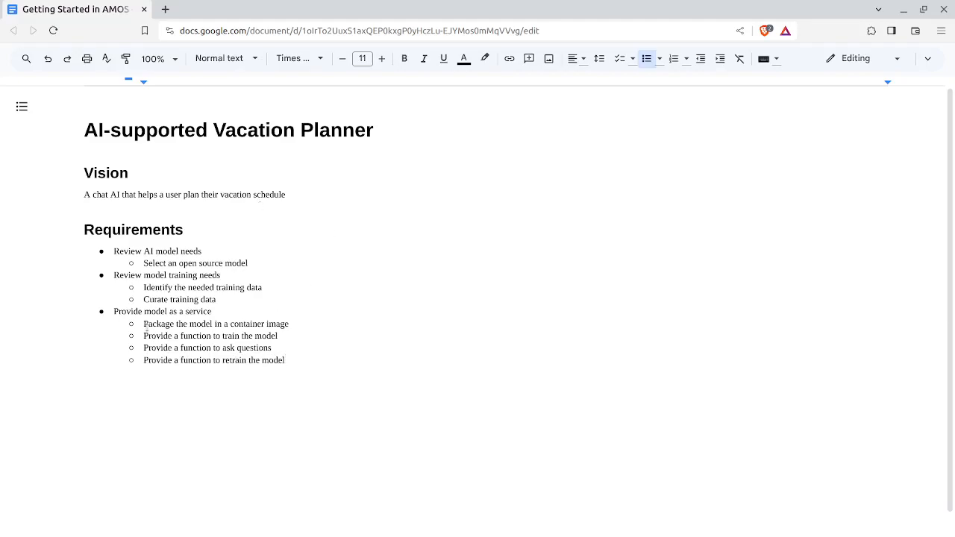
{"action": "left_click_drag", "start_coordinate": [143, 336], "coordinate": [285, 360]}
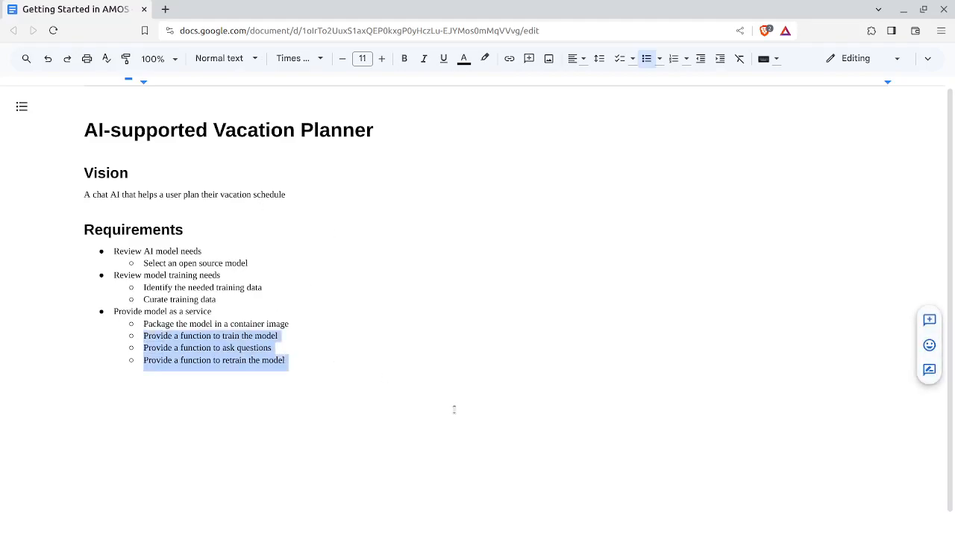
{"action": "left_click", "coordinate": [252, 323]}
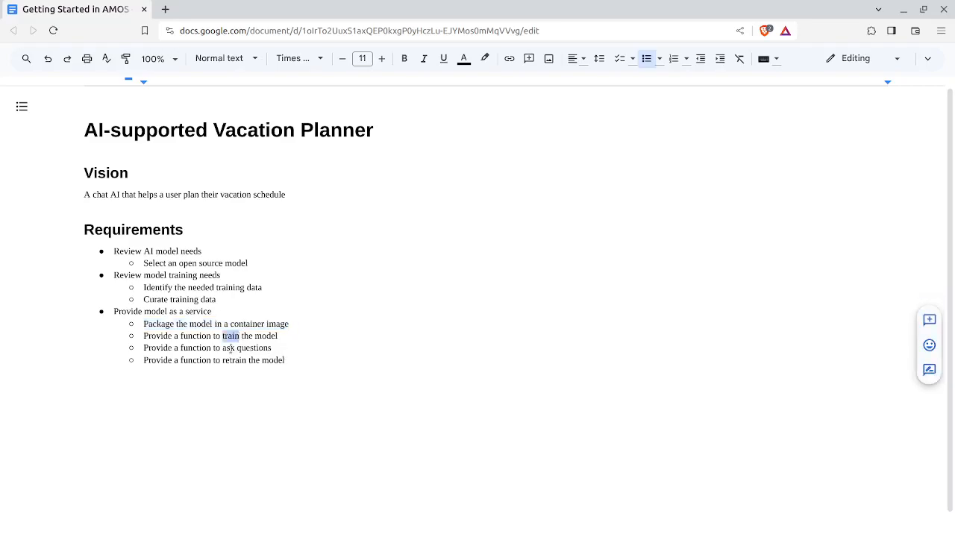
{"action": "triple_click", "coordinate": [214, 360]}
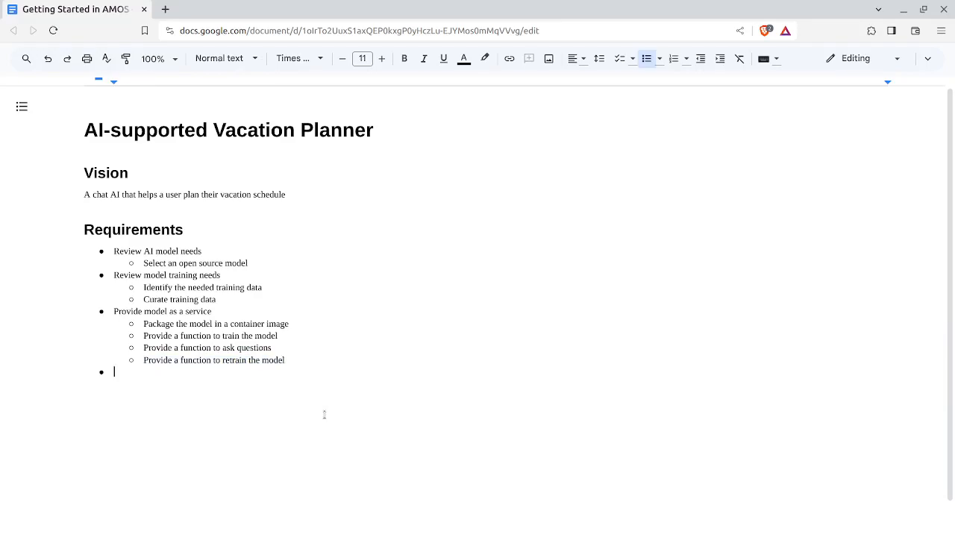
Add 'Provide a user interface' with nested 'Review user interface needs' and 'Select user interface technology'.
{"action": "type", "text": "Provide"}
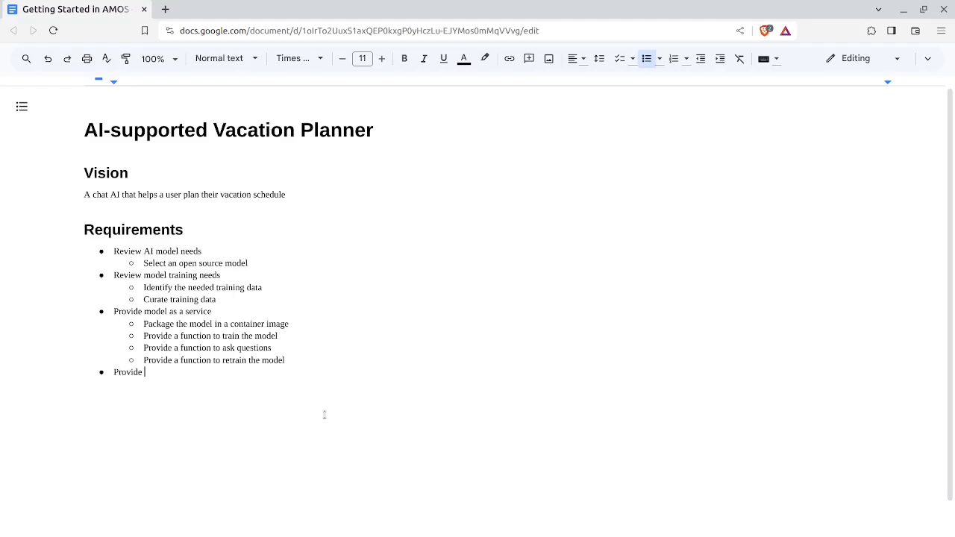
{"action": "type", "text": "a user interface"}
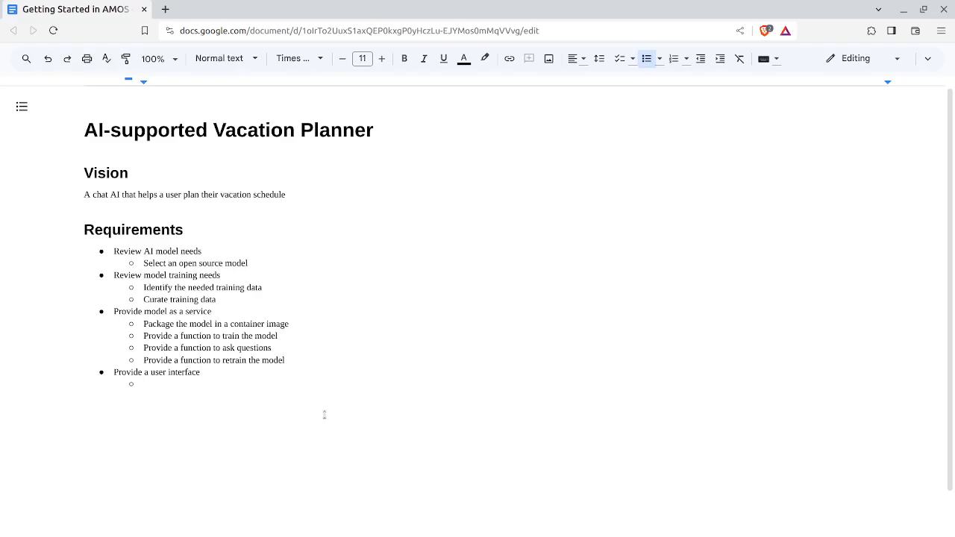
{"action": "type", "text": "Review user interface needs"}
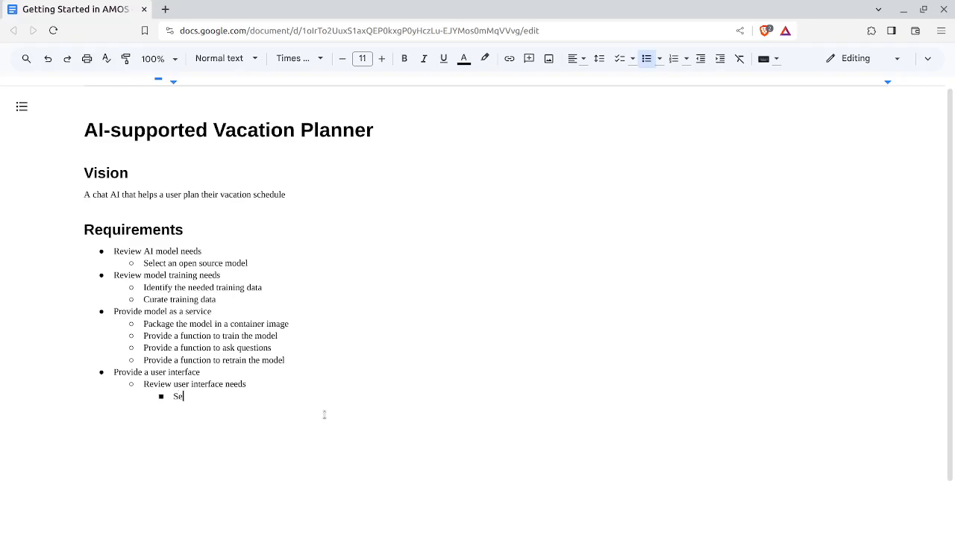
{"action": "type", "text": "lect user itn"}
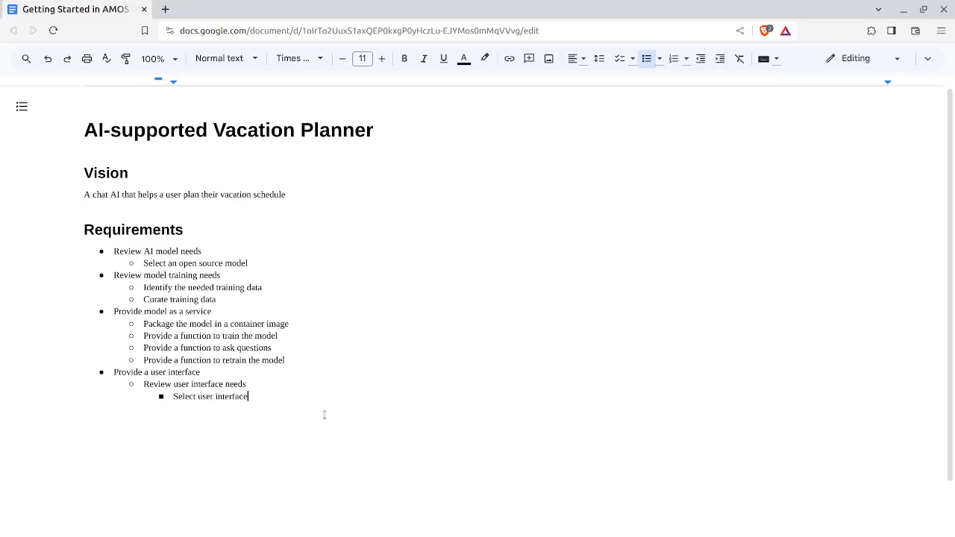
{"action": "type", "text": "technology"}
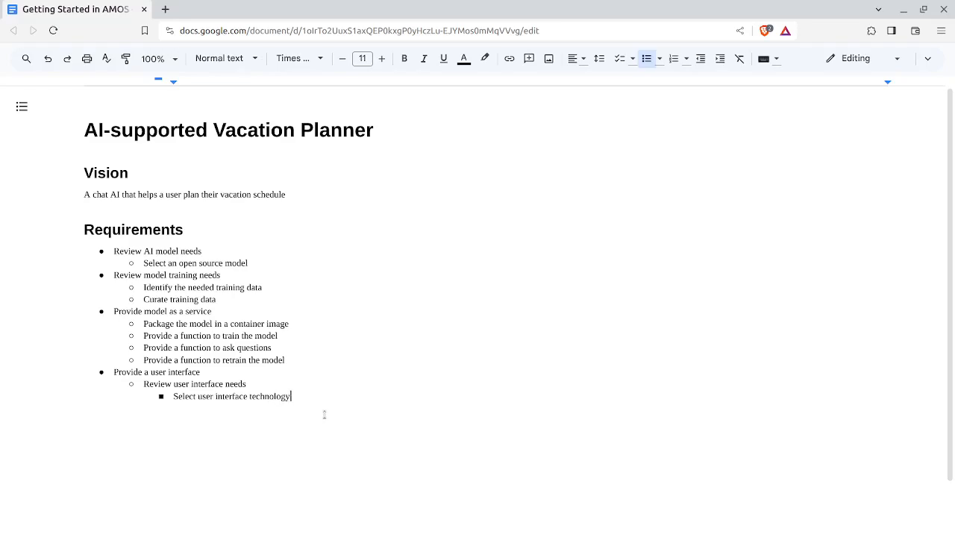
{"action": "key", "text": "enter"}
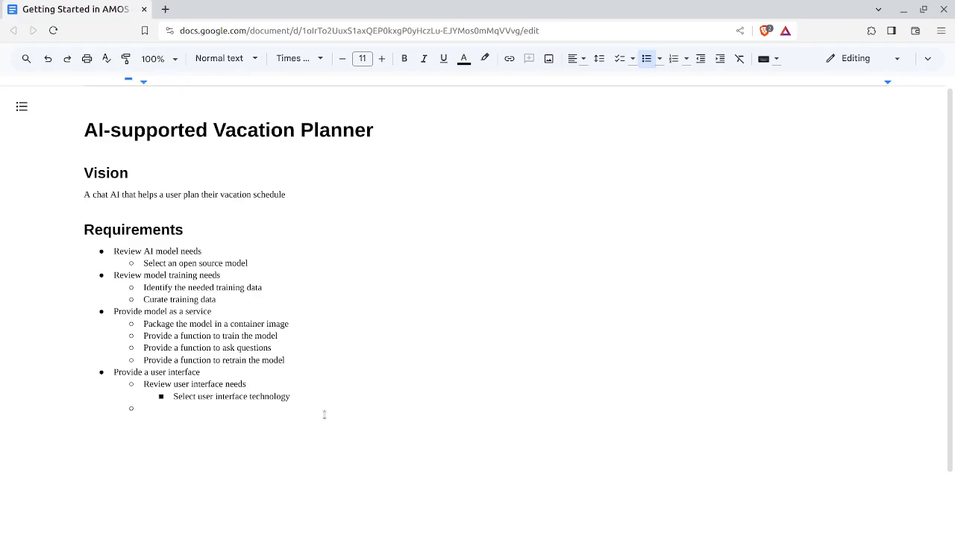
{"action": "left_click", "coordinate": [156, 408]}
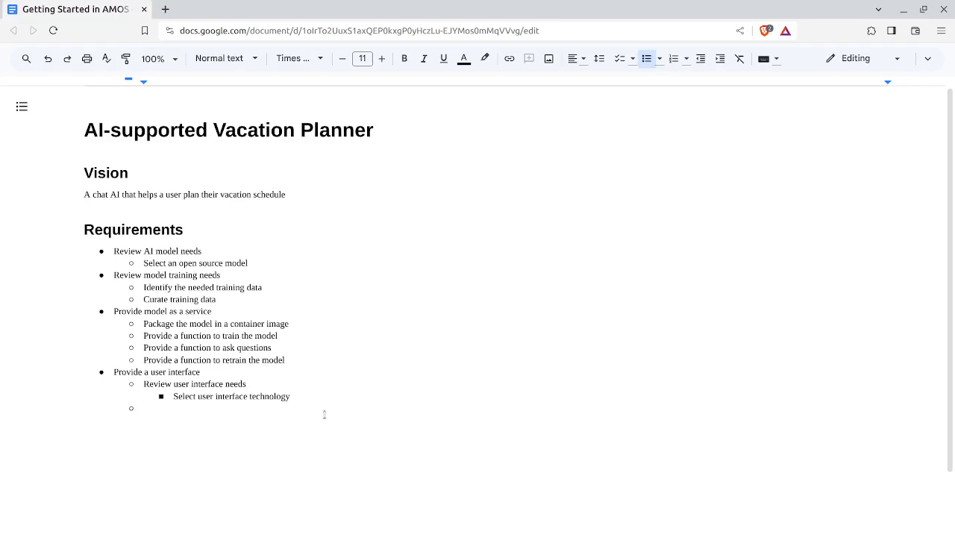
{"action": "left_click", "coordinate": [146, 408]}
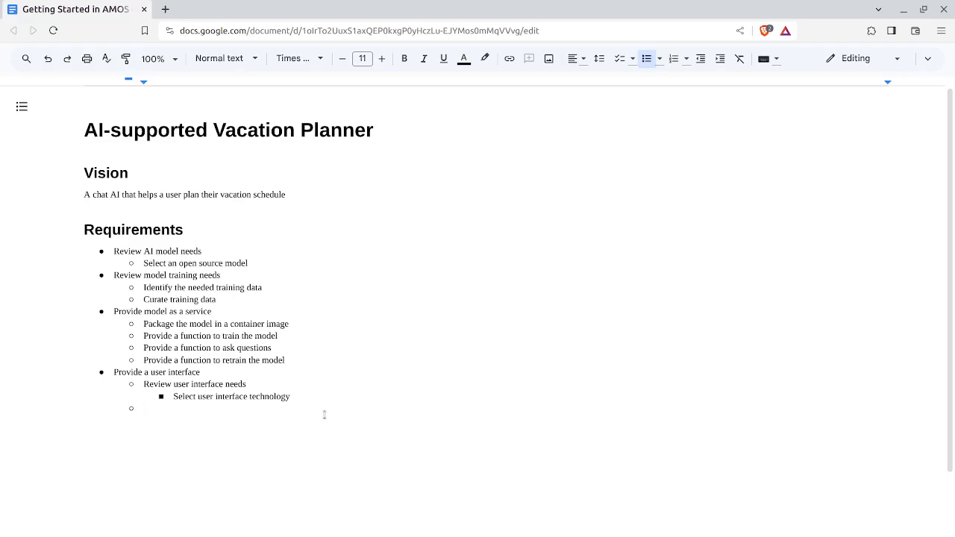
{"action": "left_click", "coordinate": [145, 408]}
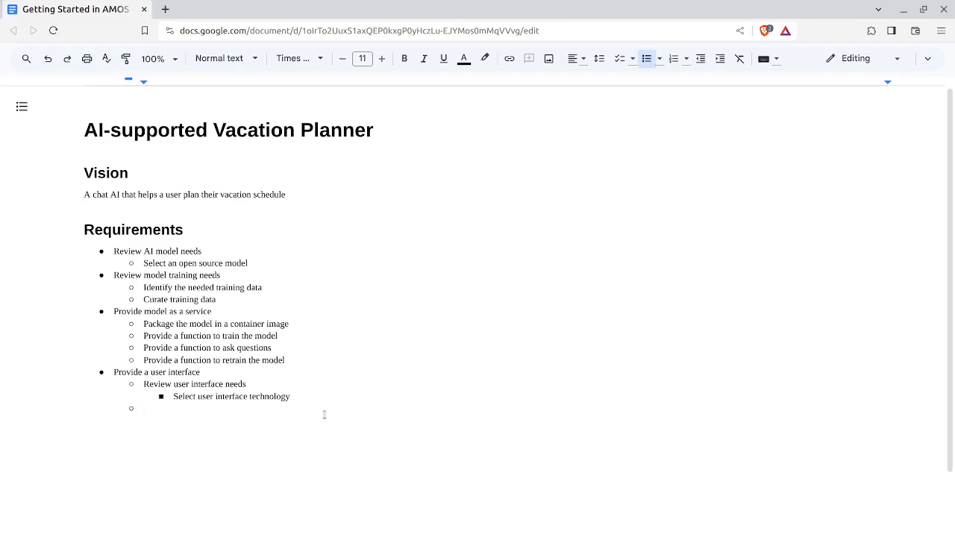
{"action": "left_click", "coordinate": [146, 408]}
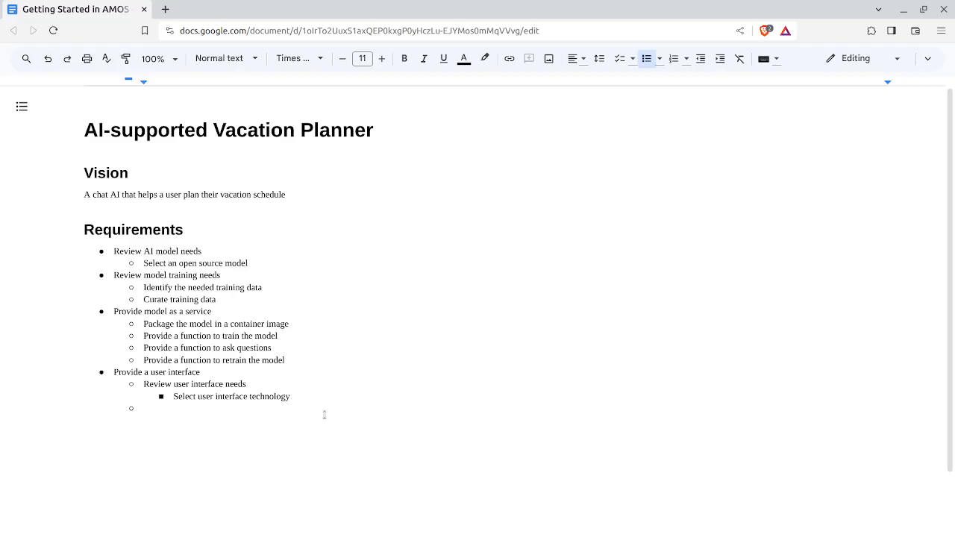
{"action": "left_click", "coordinate": [146, 408]}
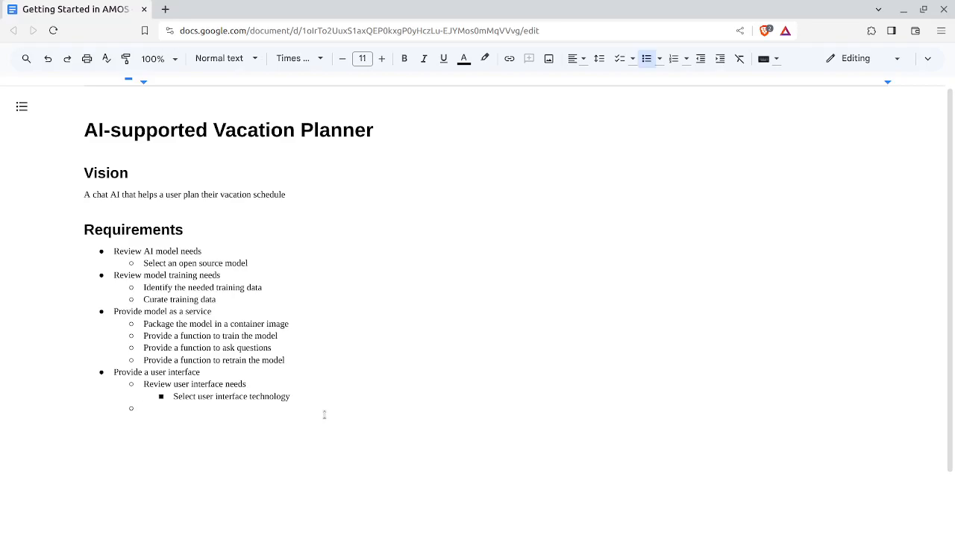
{"action": "left_click", "coordinate": [150, 409]}
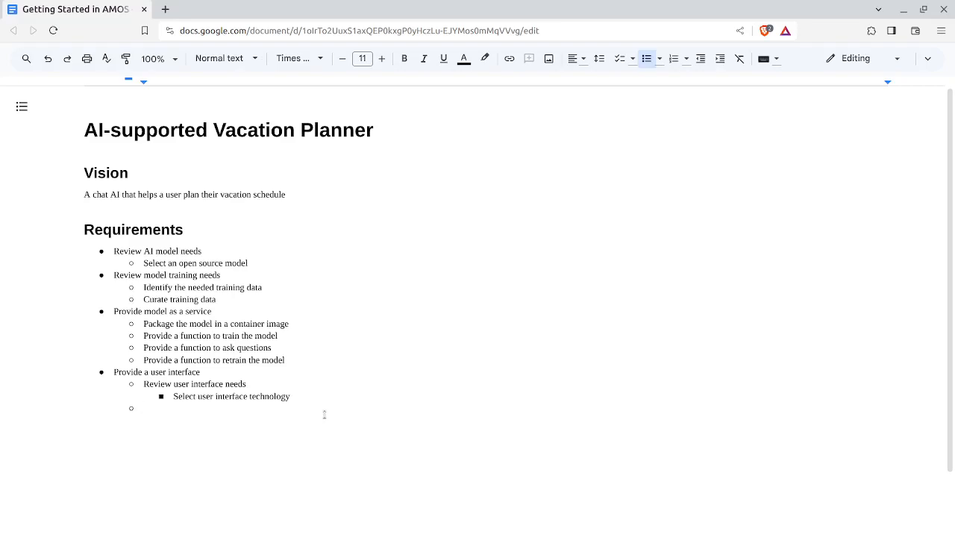
Add 'Have split screen with two halves' with nested left-half interaction and right-half day-by-day schedule bullets.
{"action": "type", "text": "Split"}
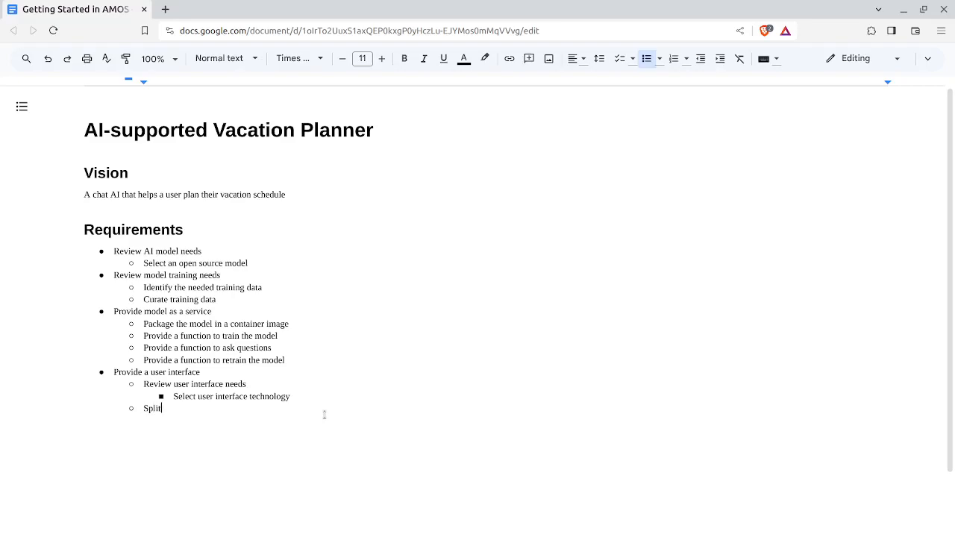
{"action": "type", "text": "sc"}
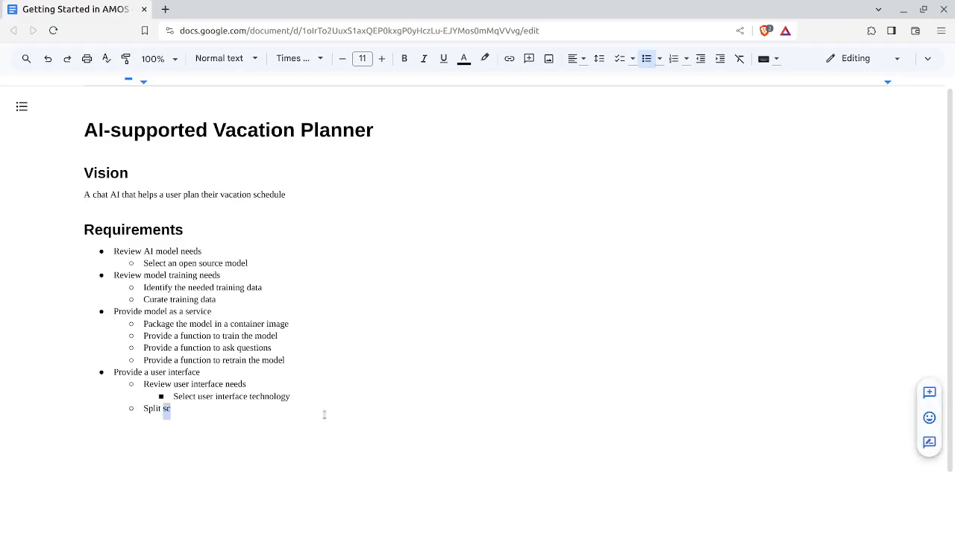
{"action": "type", "text": "Have s"}
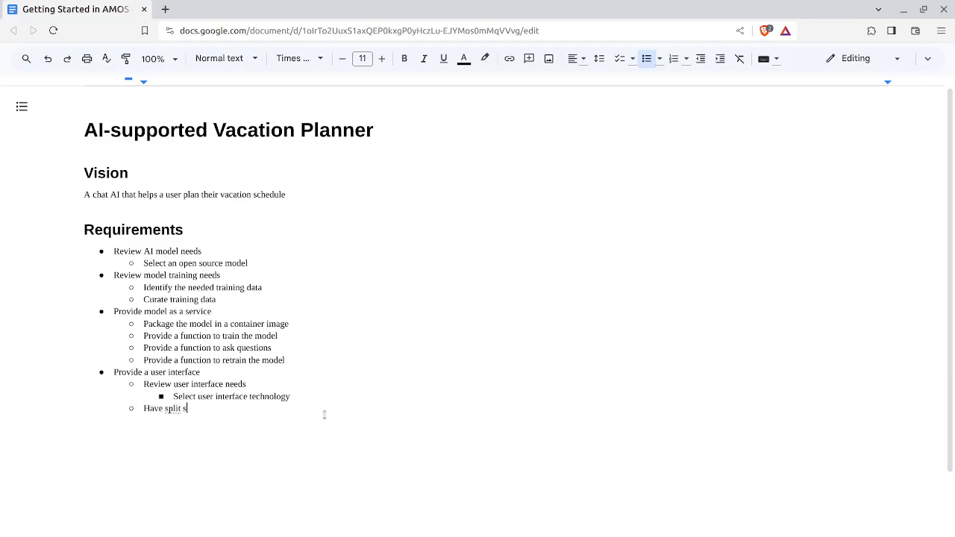
{"action": "type", "text": "creen with two halves"}
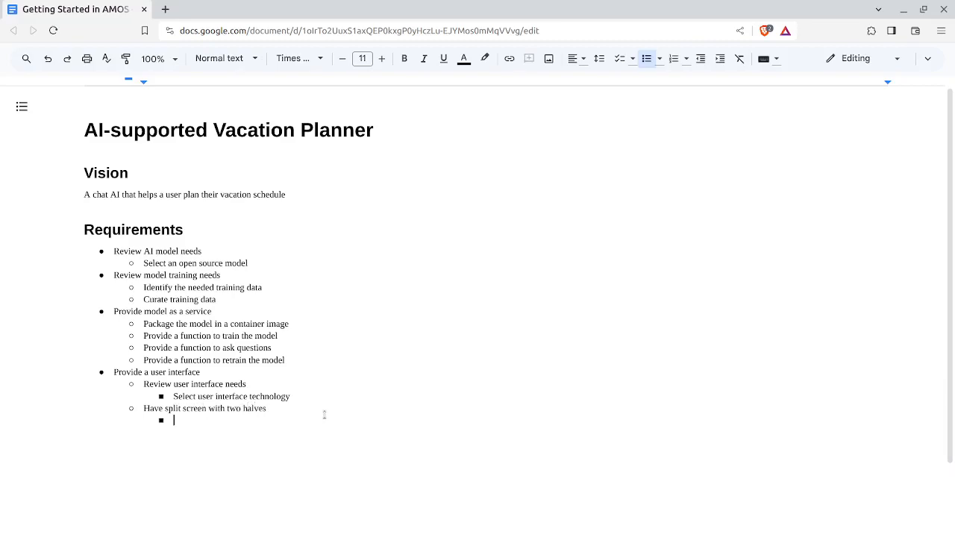
{"action": "type", "text": "Left half for user interaction"}
{"action": "type", "text": "Right ha"}
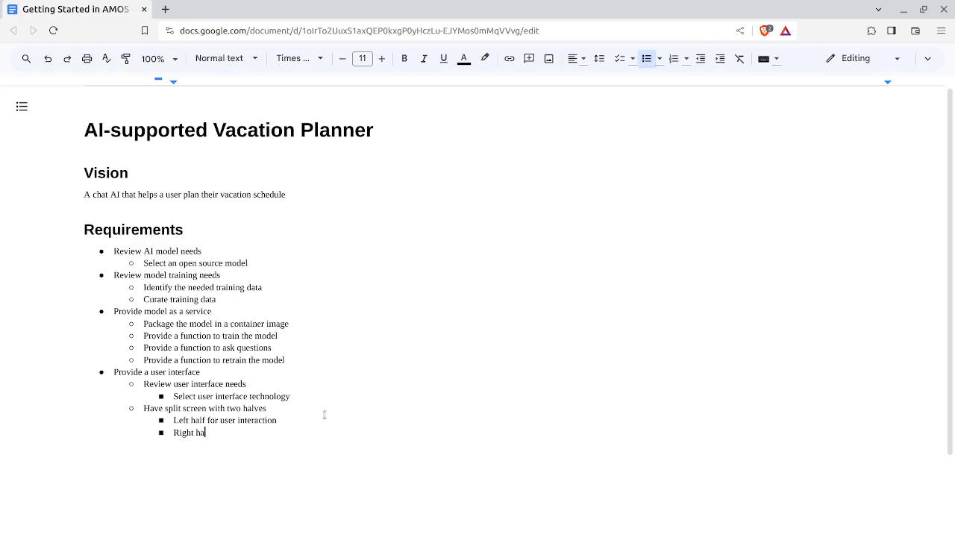
{"action": "type", "text": "lf for d"}
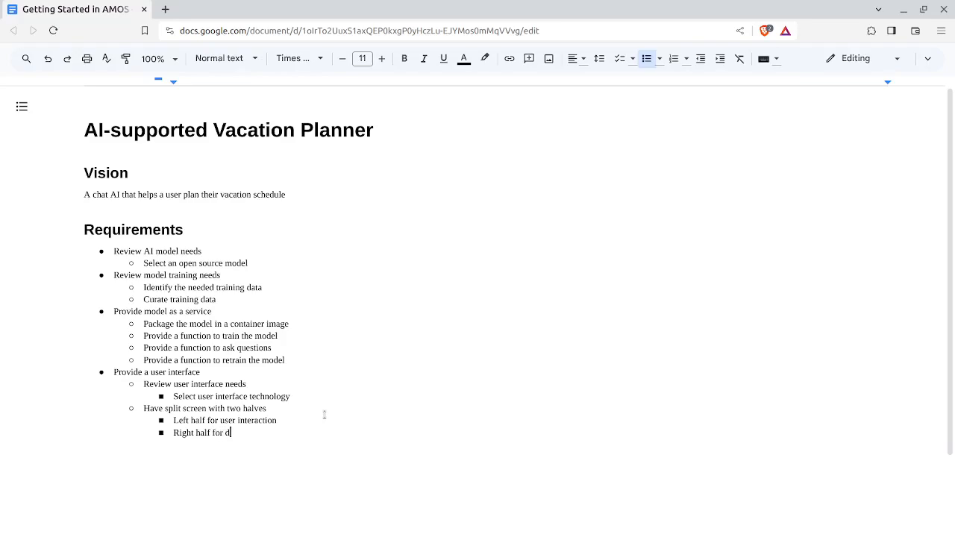
{"action": "type", "text": "ay-by-day vacation schedule"}
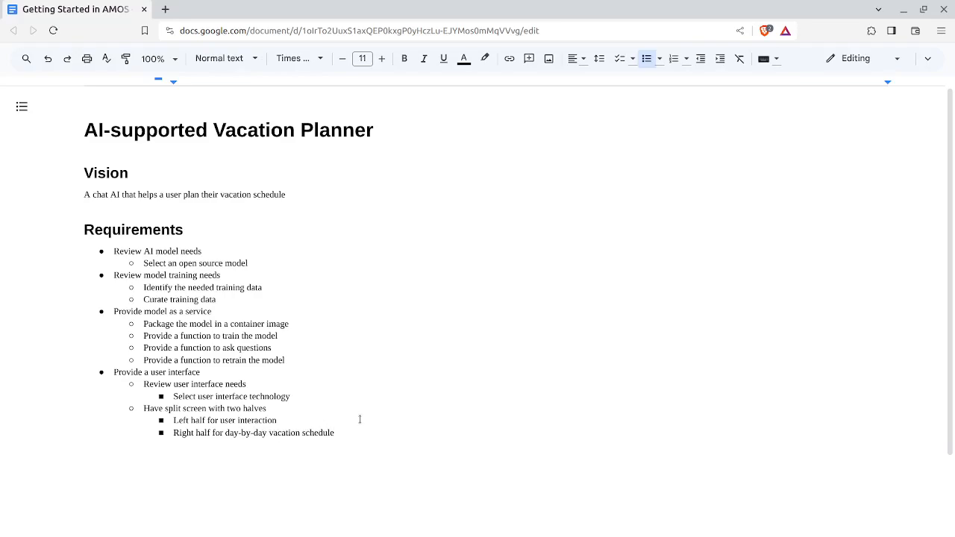
Add the sub-point 'Ask user about vacation dates' above the split-screen item.
{"action": "double_click", "coordinate": [316, 433]}
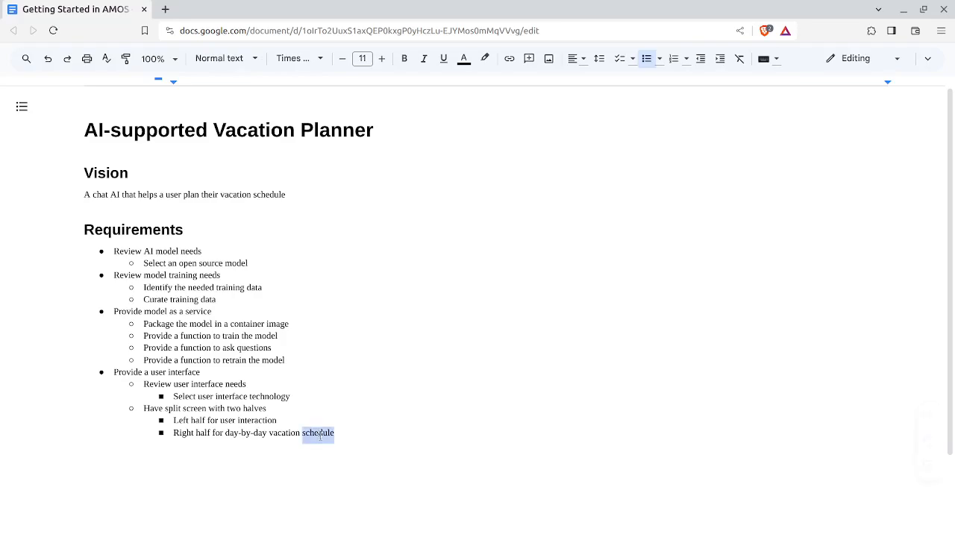
{"action": "triple_click", "coordinate": [253, 433]}
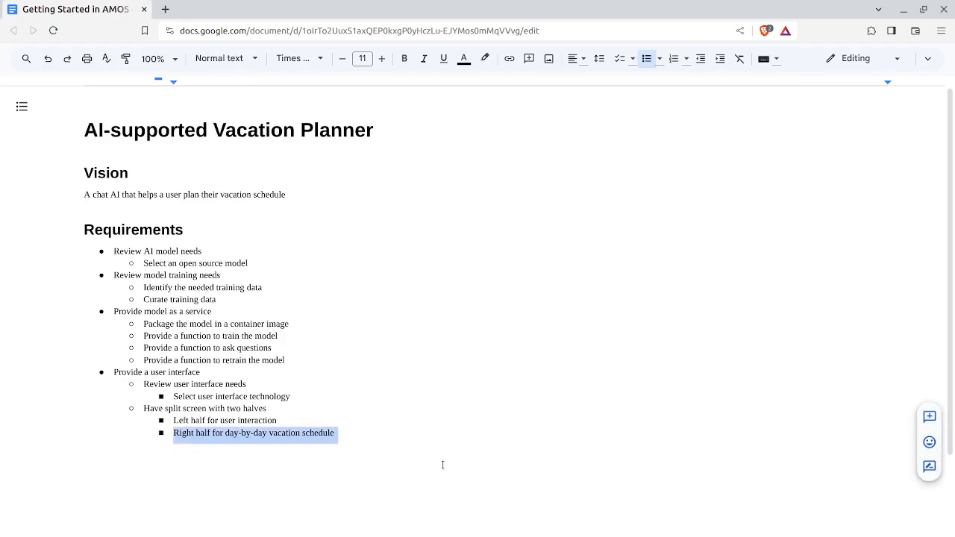
{"action": "mouse_move", "coordinate": [405, 404]}
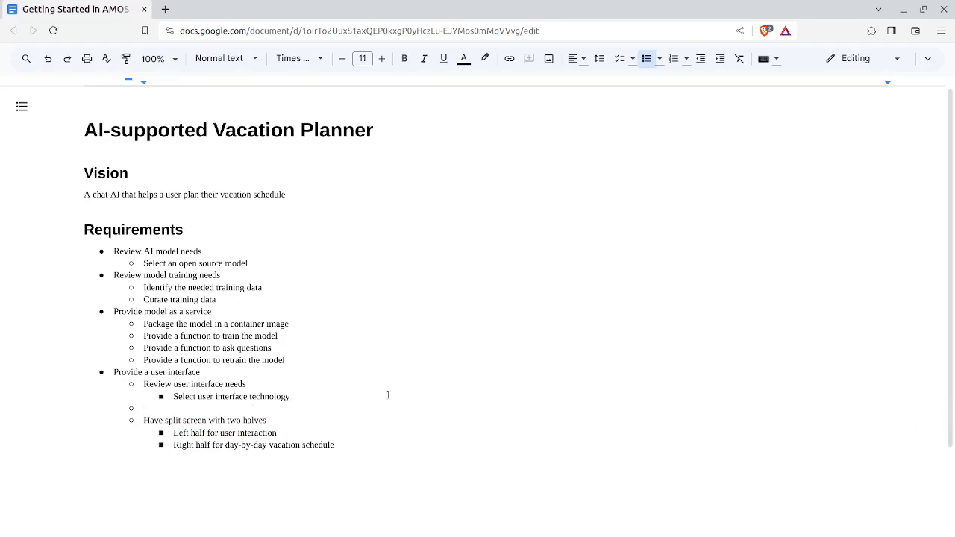
{"action": "type", "text": "Ask user about"}
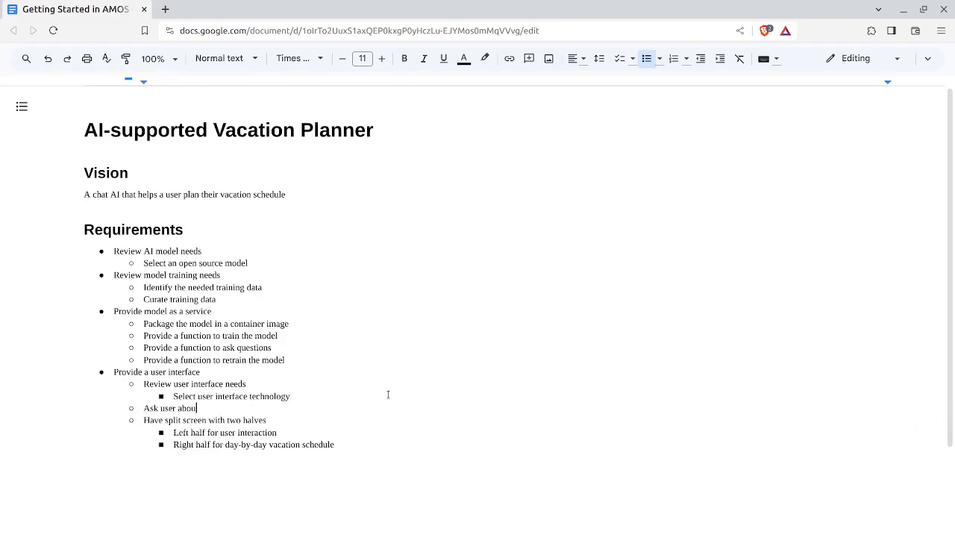
{"action": "type", "text": "vacation dates"}
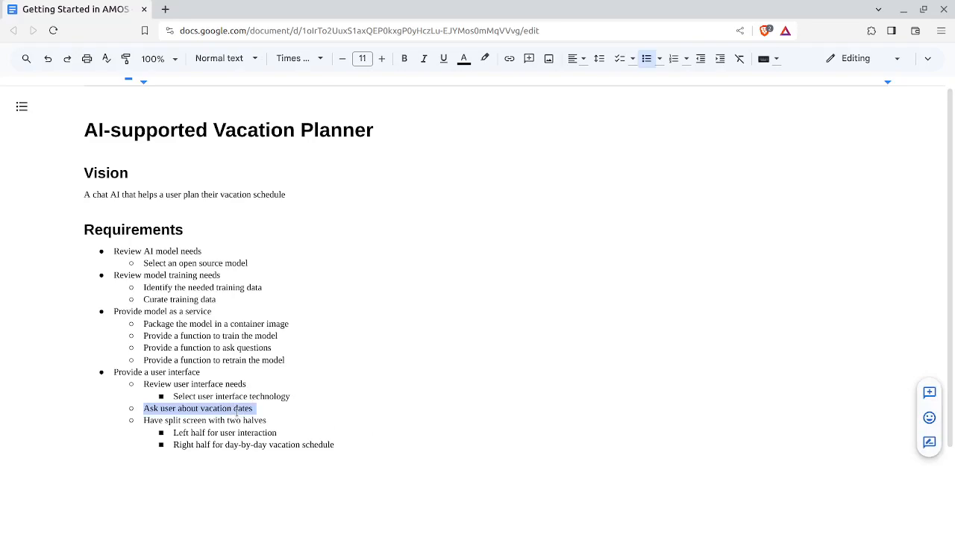
Add the list item 'Let a user ask questions about their vacation' after the split-screen details.
{"action": "left_click", "coordinate": [408, 428]}
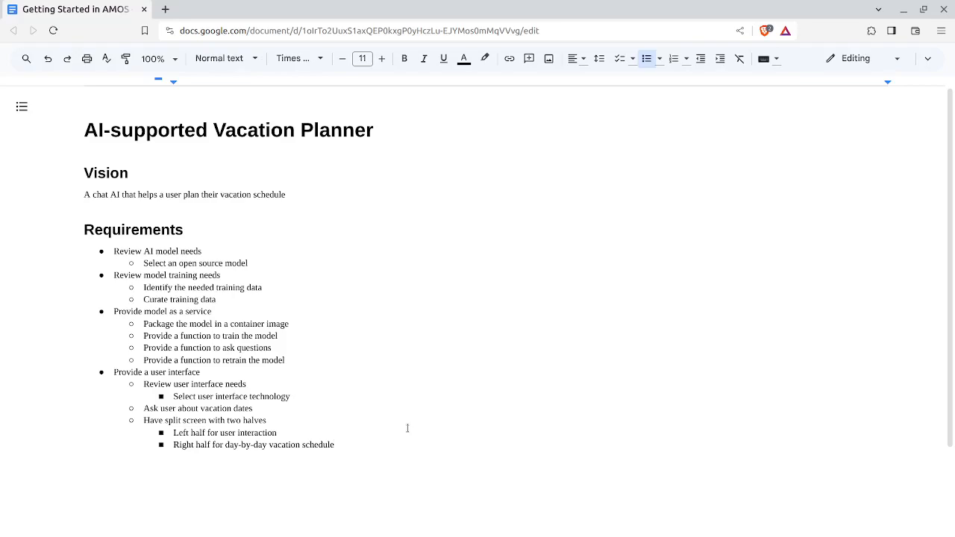
{"action": "key", "text": "enter"}
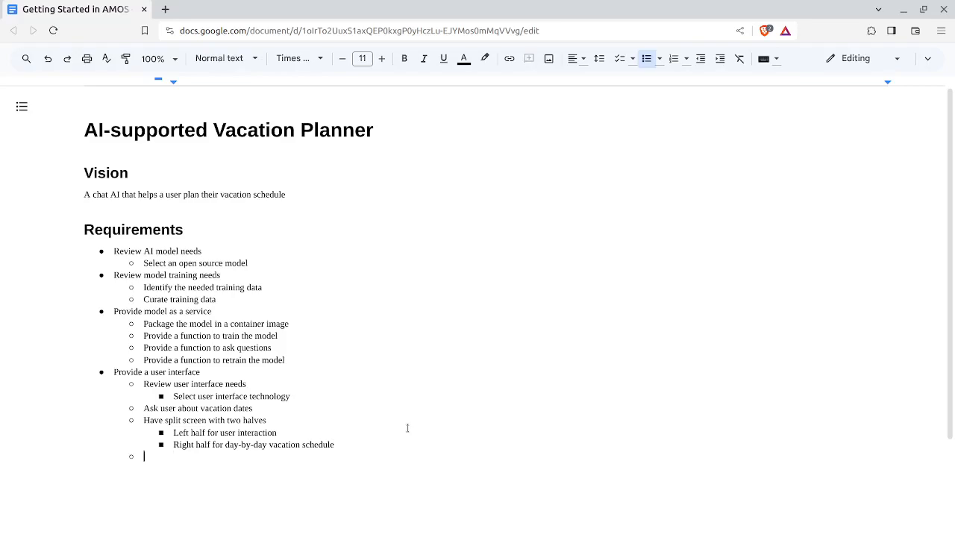
{"action": "type", "text": "Let a"}
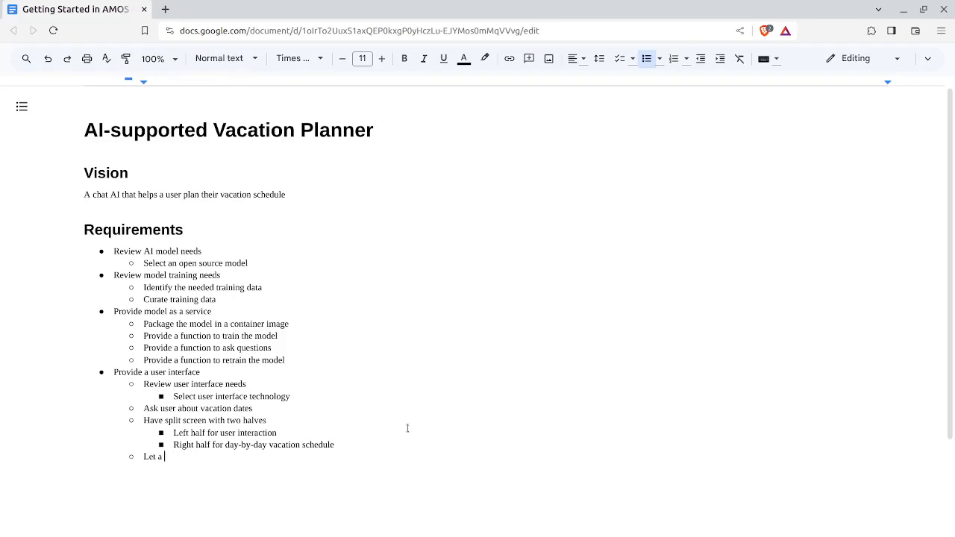
{"action": "type", "text": "user ask questions"}
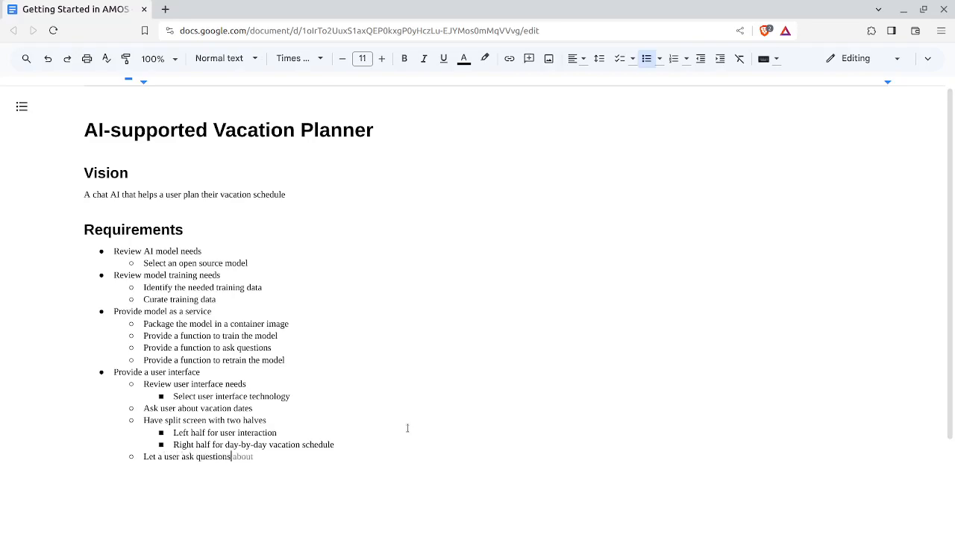
{"action": "type", "text": "their v"}
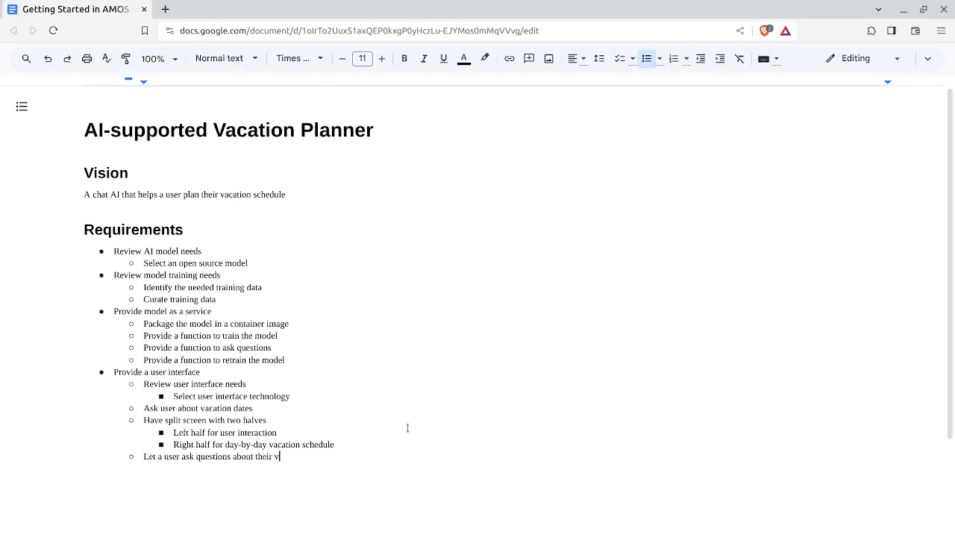
{"action": "type", "text": "acation"}
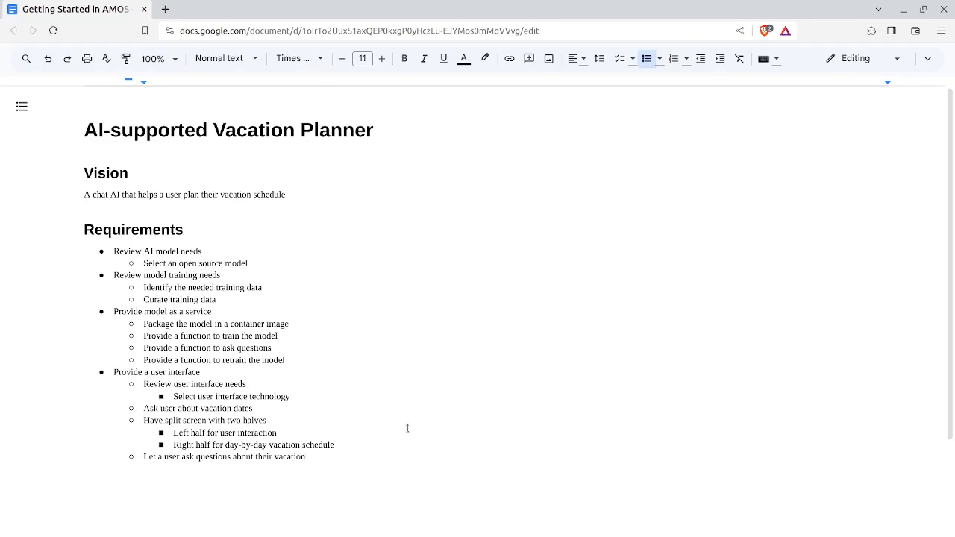
Nest the sub-item 'Extract vacation planning information from answers' under the questions item.
{"action": "type", "text": "Extract"}
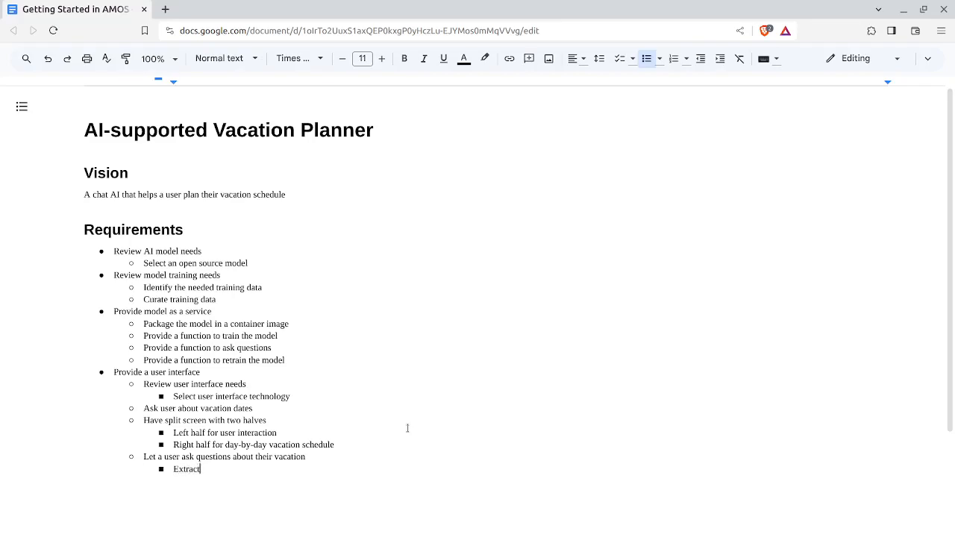
{"action": "type", "text": "vacation pl"}
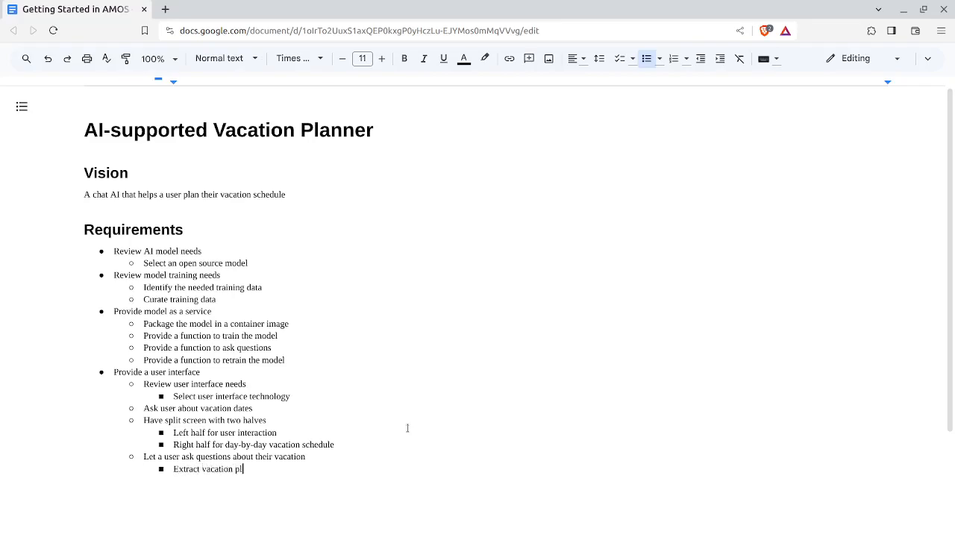
{"action": "type", "text": "anning information from"}
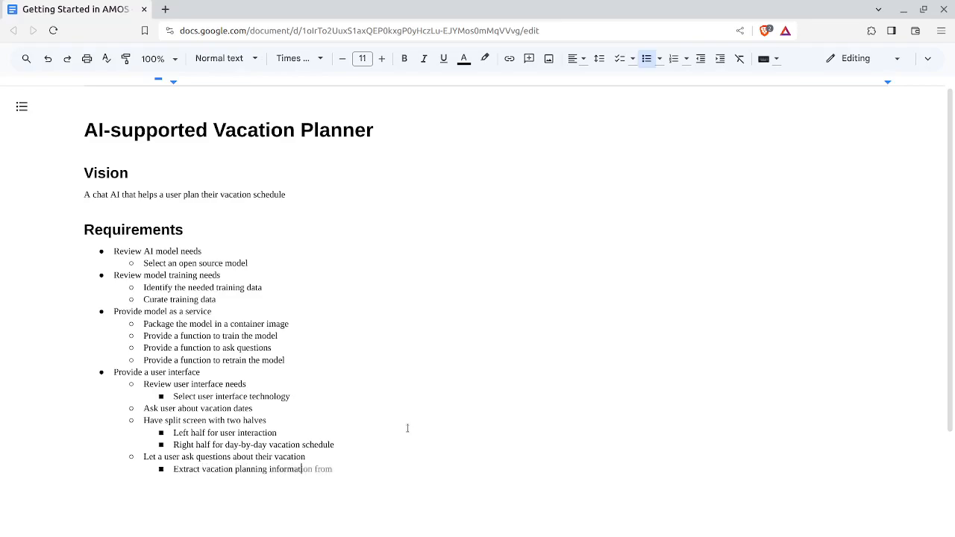
{"action": "type", "text": "answe"}
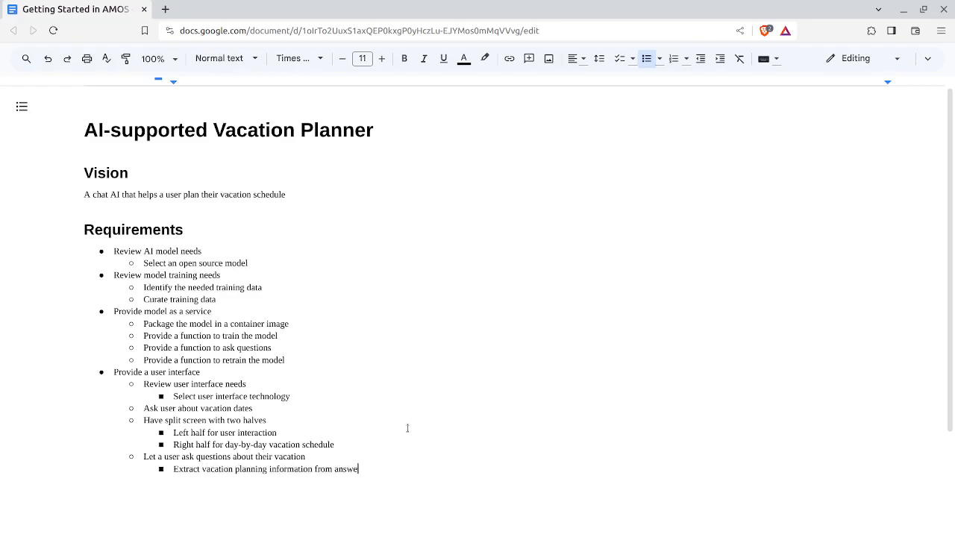
{"action": "type", "text": "s"}
{"action": "type", "text": "Add extract information to"}
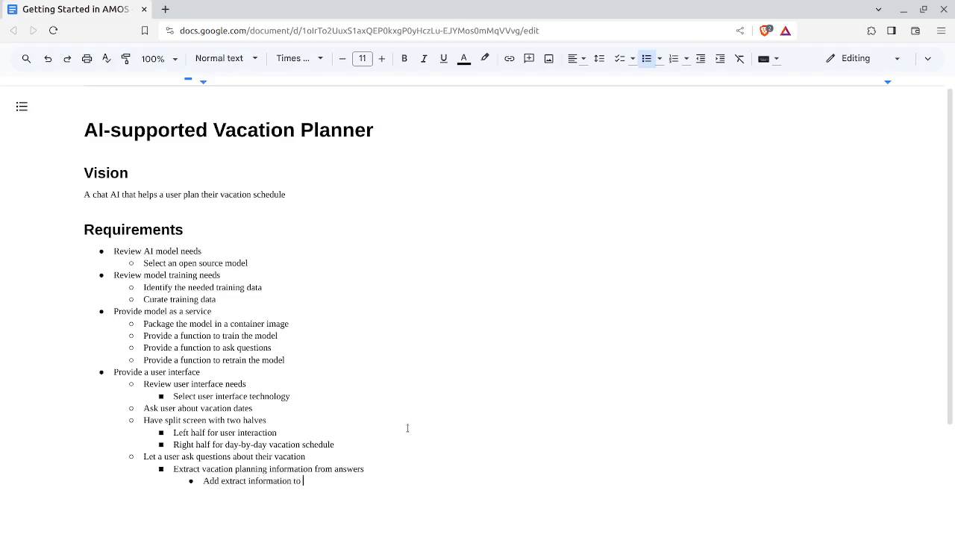
Add 'Add extract information to vacation plan' below it and start a new item.
{"action": "type", "text": "vacation pl"}
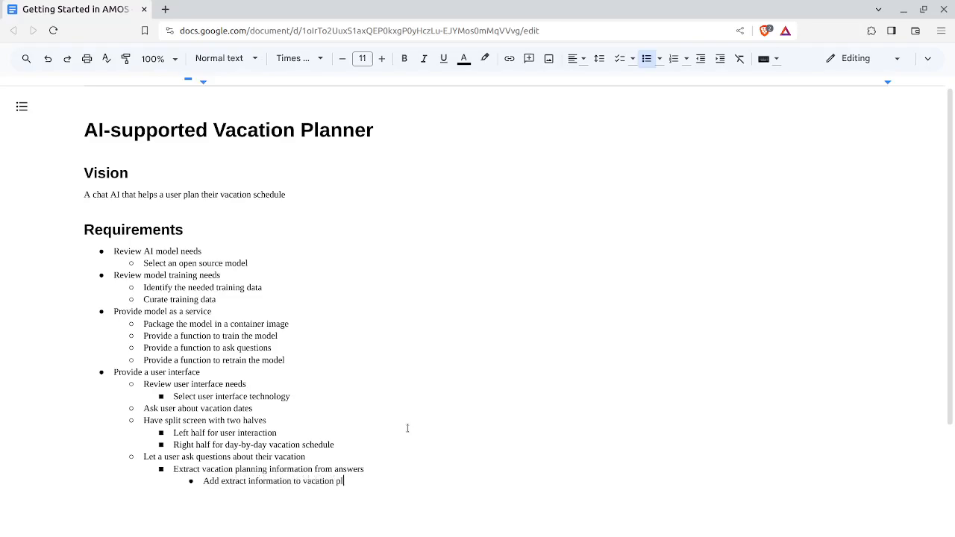
{"action": "type", "text": "an"}
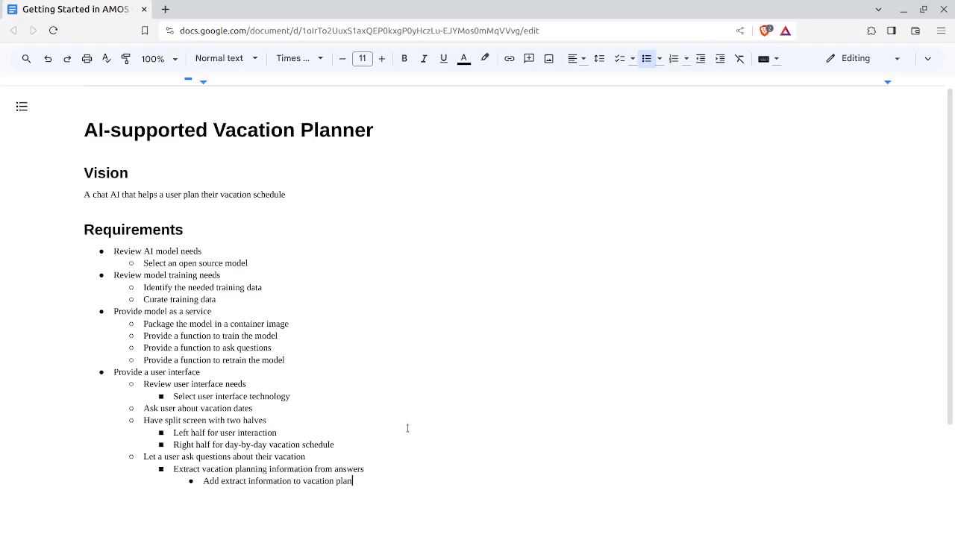
{"action": "key", "text": "enter"}
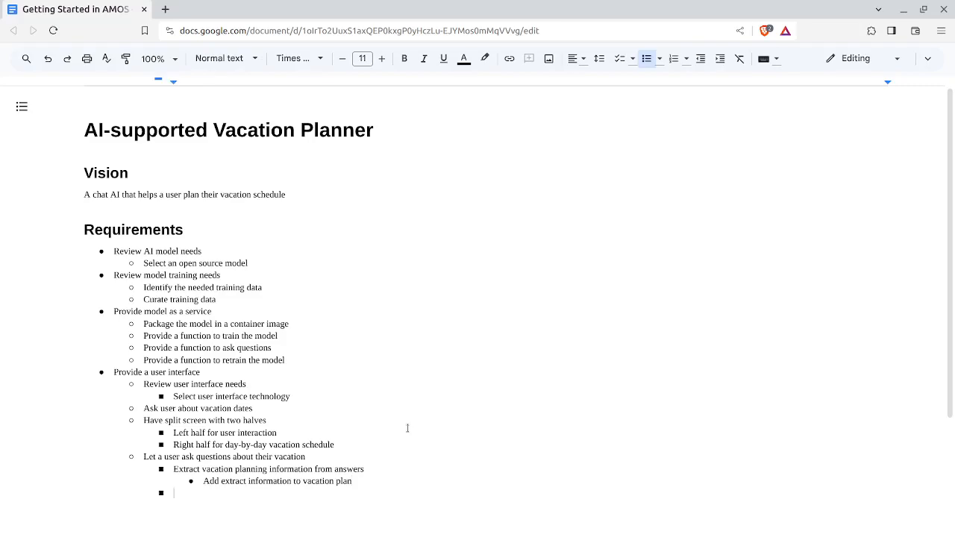
Type 'Ensure user prompts include vacation plan' as the next sibling of the extract sub-point.
{"action": "type", "text": "Ensure"}
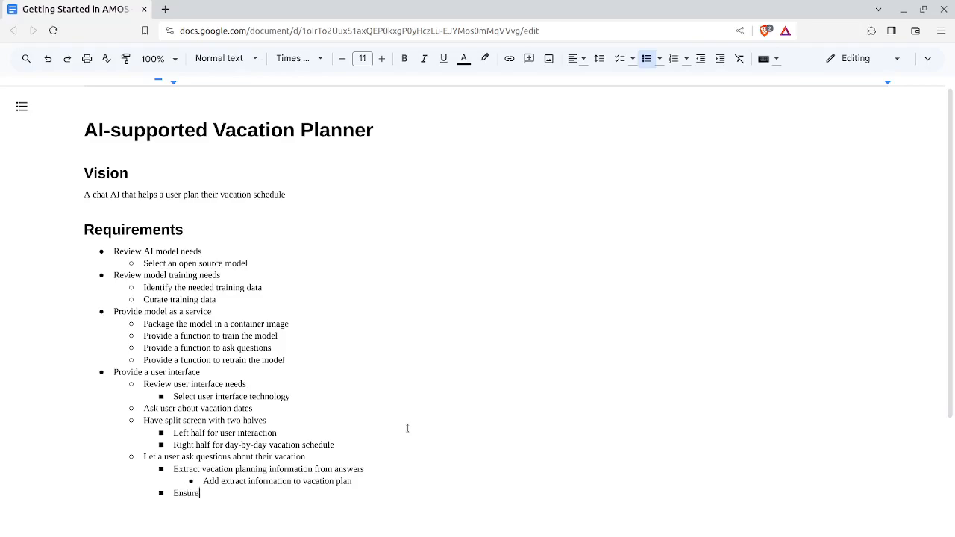
{"action": "type", "text": "us"}
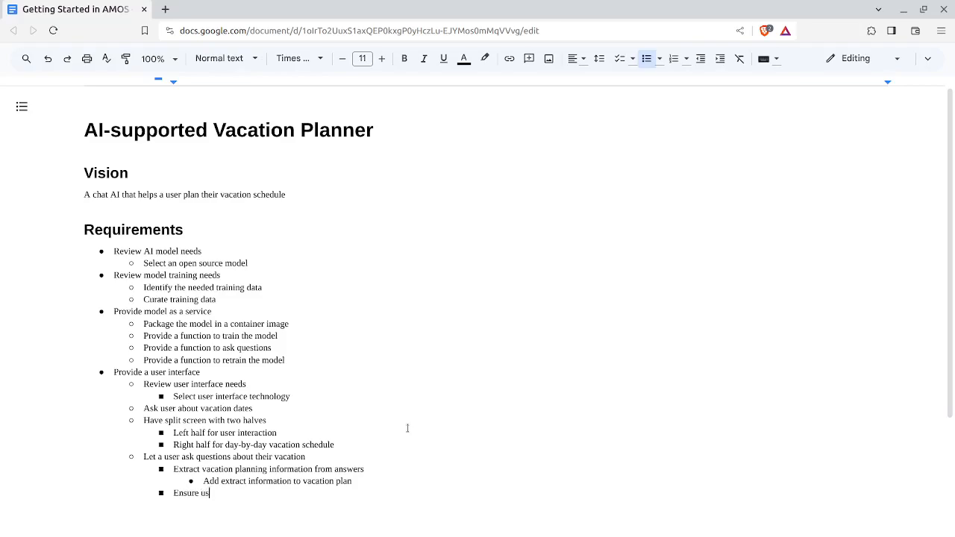
{"action": "type", "text": "er"}
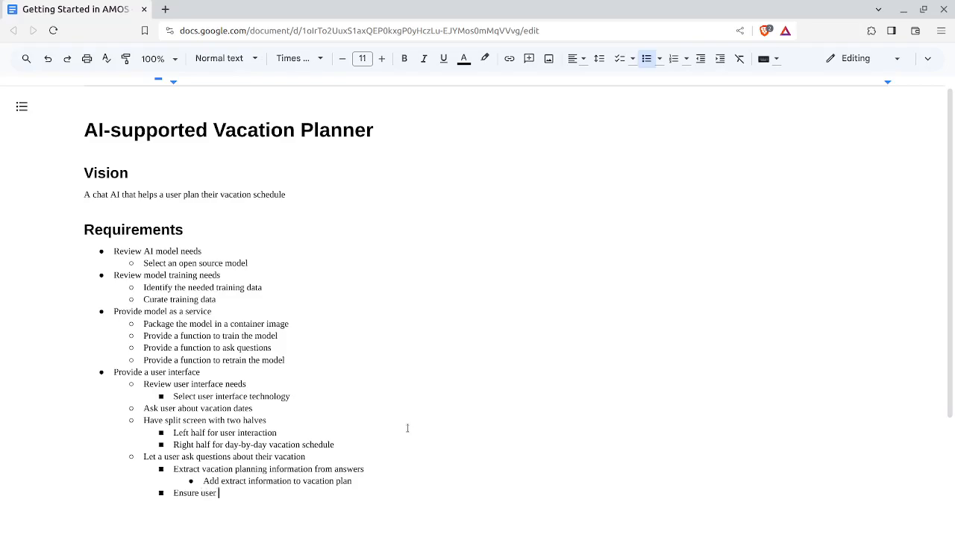
{"action": "type", "text": "prompts ensure"}
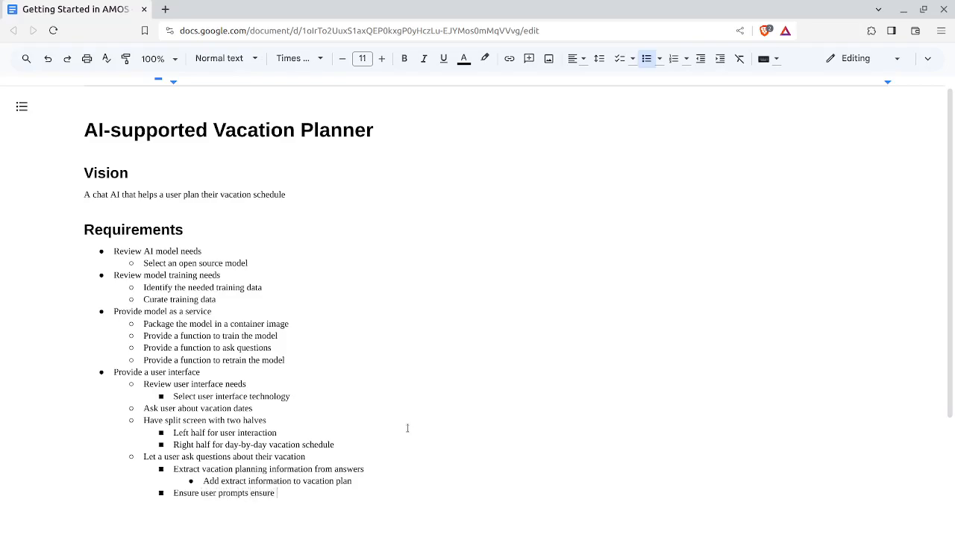
{"action": "type", "text": "include vacation pla"}
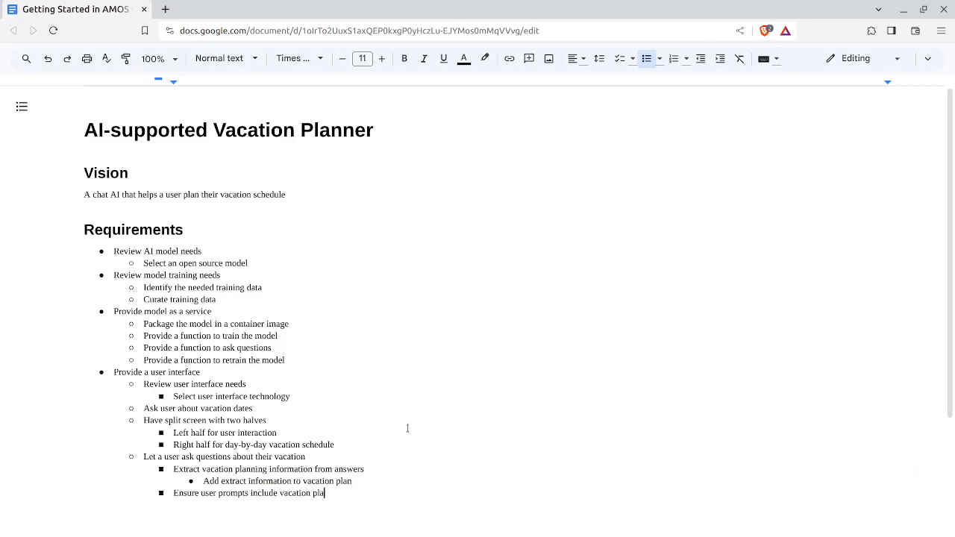
{"action": "type", "text": "n"}
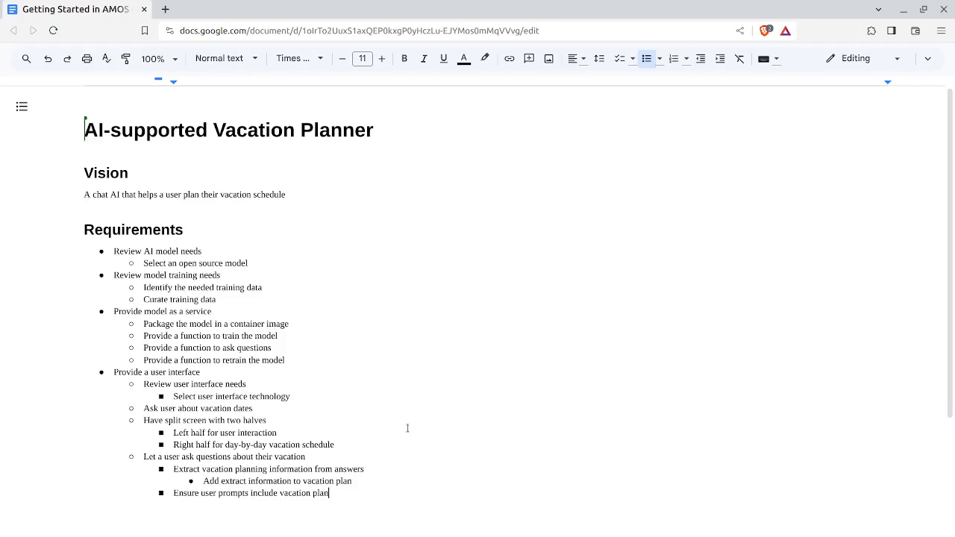
{"action": "mouse_move", "coordinate": [399, 455]}
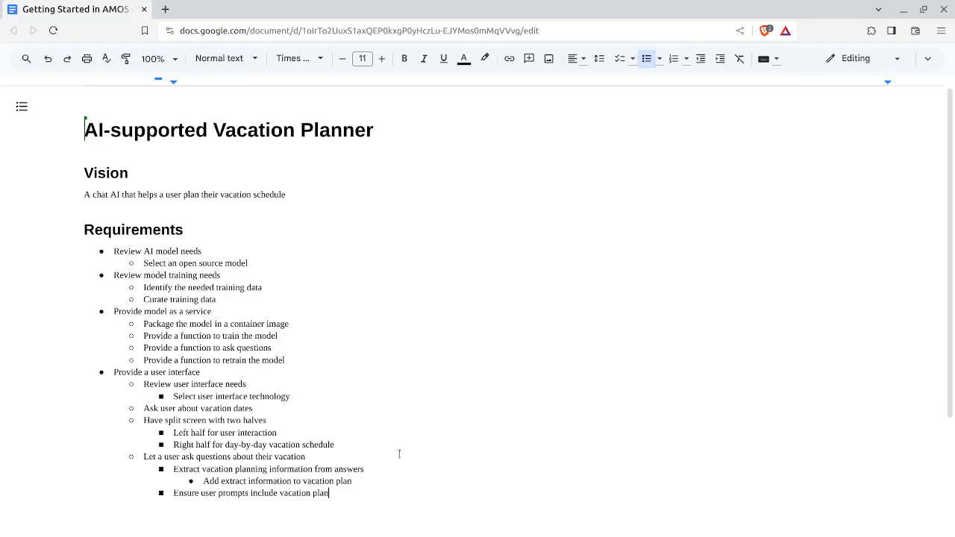
{"action": "mouse_move", "coordinate": [398, 452]}
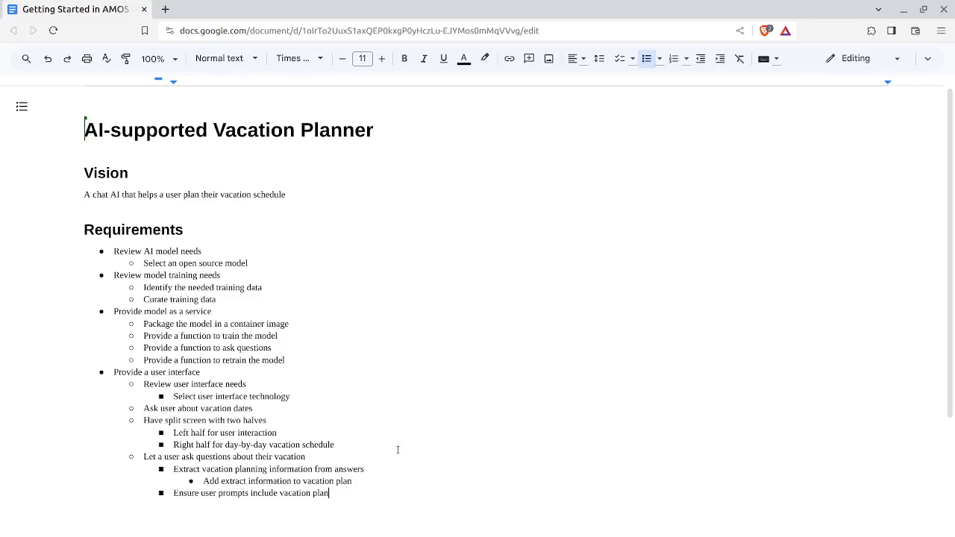
{"action": "mouse_move", "coordinate": [389, 460]}
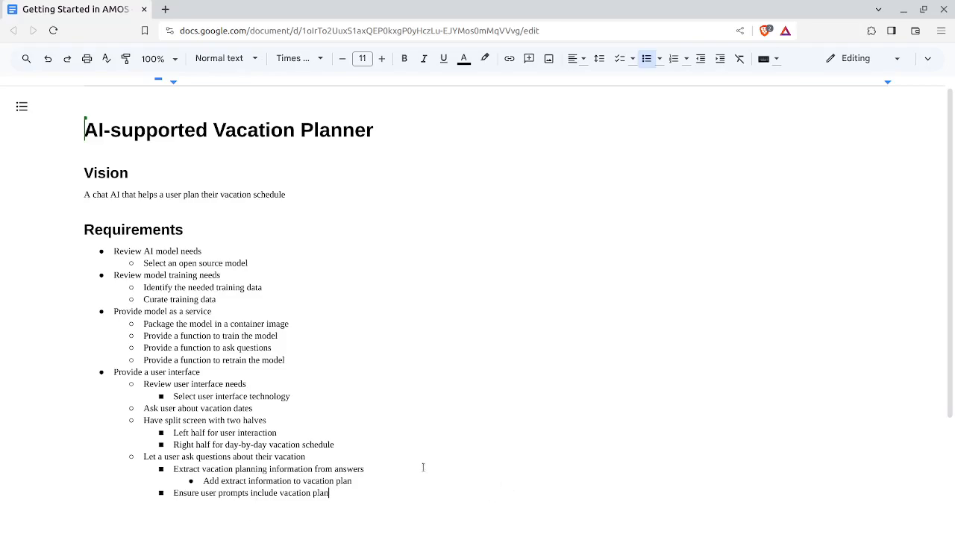
{"action": "mouse_move", "coordinate": [420, 460]}
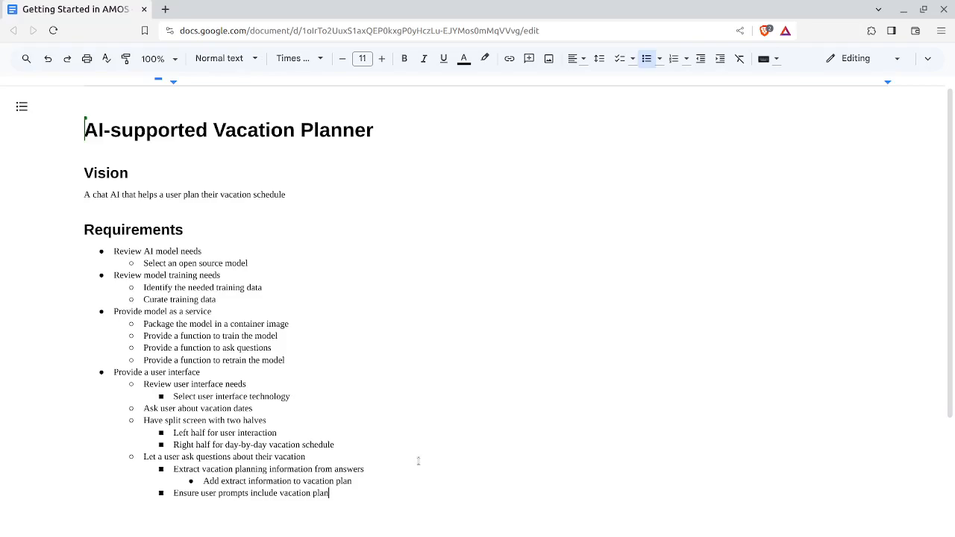